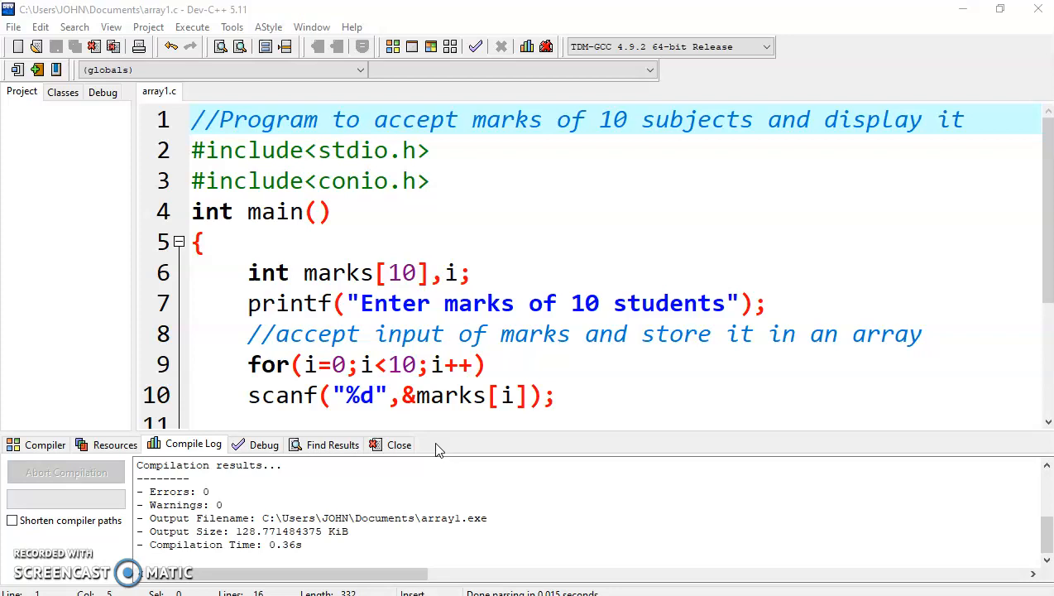
{"action": "mouse_move", "coordinate": [202, 162]}
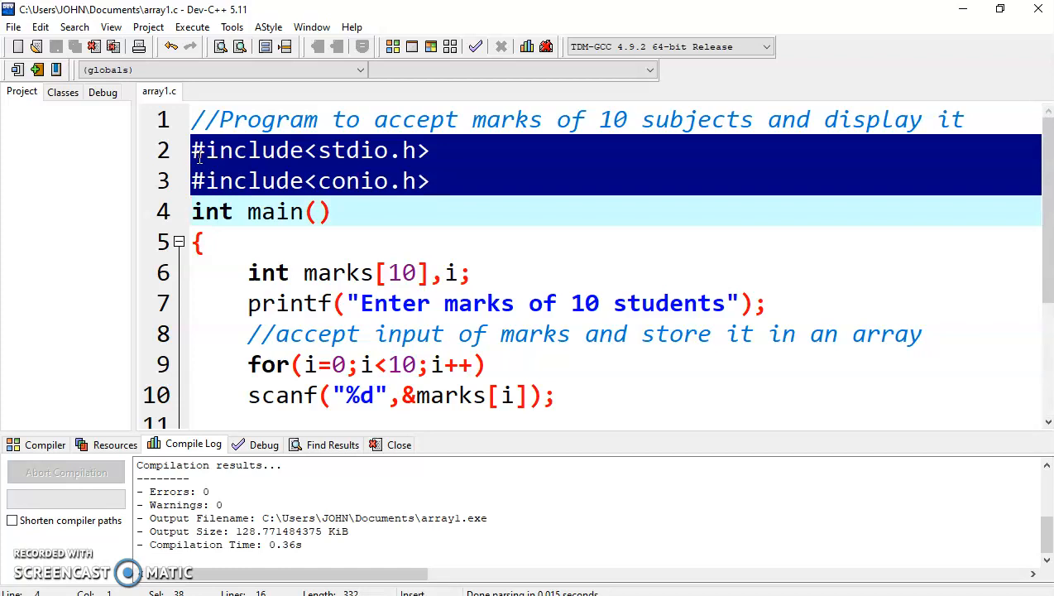
- Highlight the marks array declaration and briefly vary its size, restoring it to 10
{"action": "left_click", "coordinate": [199, 242]}
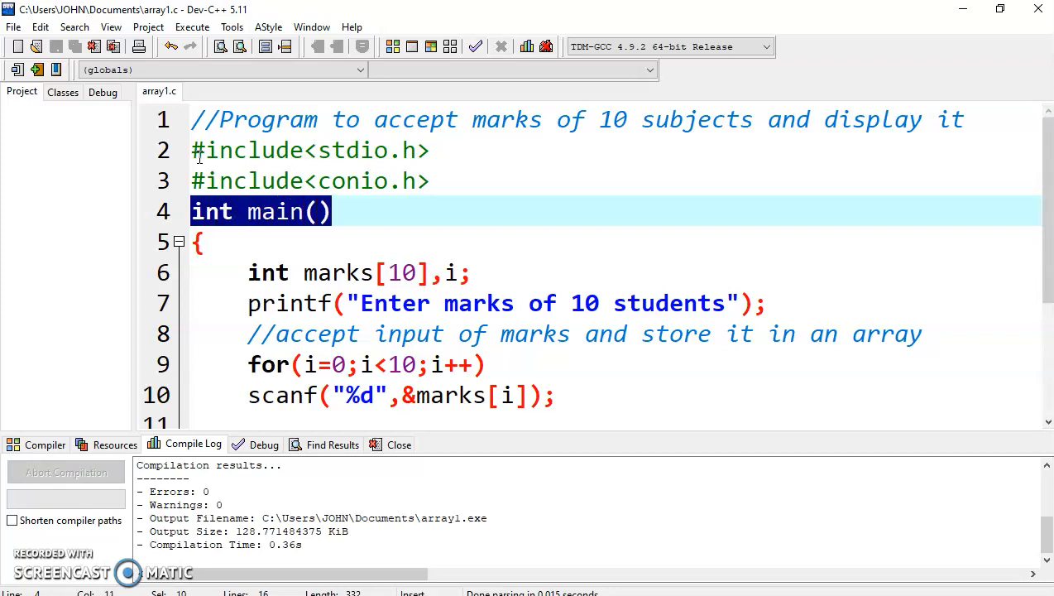
{"action": "left_click", "coordinate": [326, 273]}
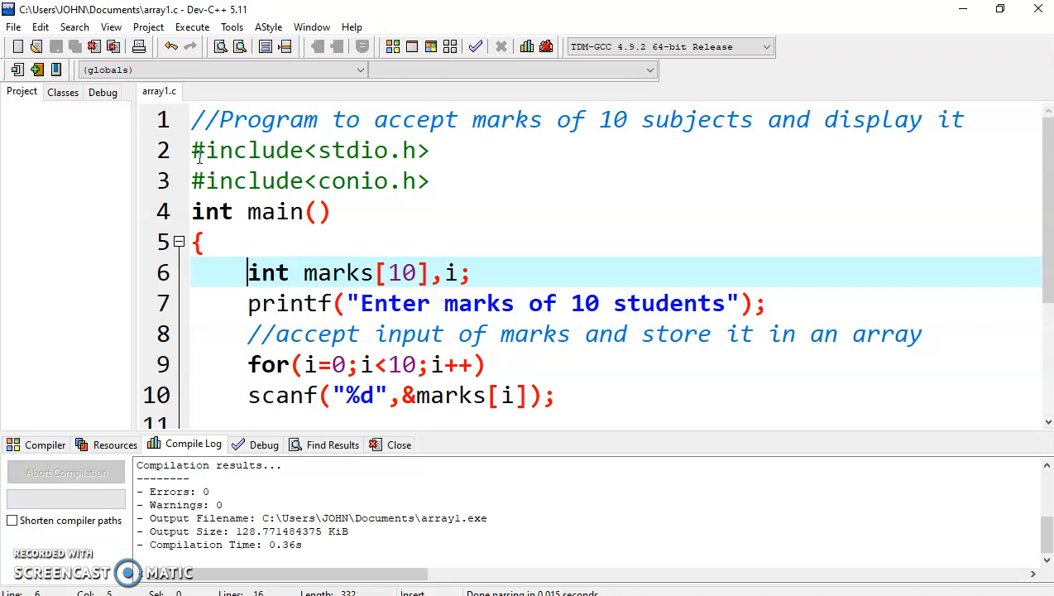
{"action": "left_click_drag", "start_coordinate": [247, 271], "coordinate": [404, 271]}
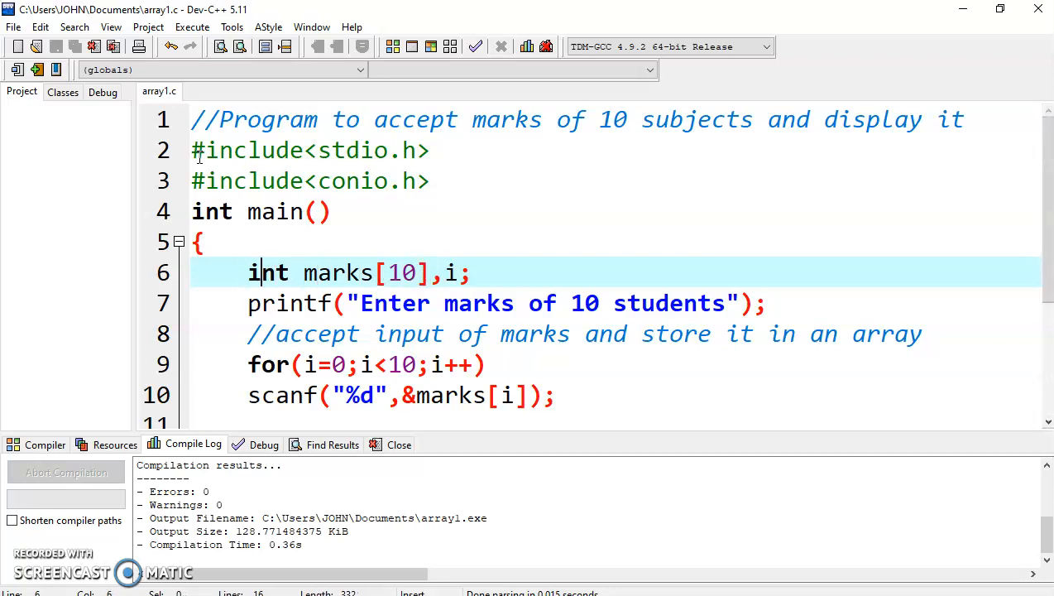
{"action": "double_click", "coordinate": [337, 272]}
{"action": "type", "text": " //"}
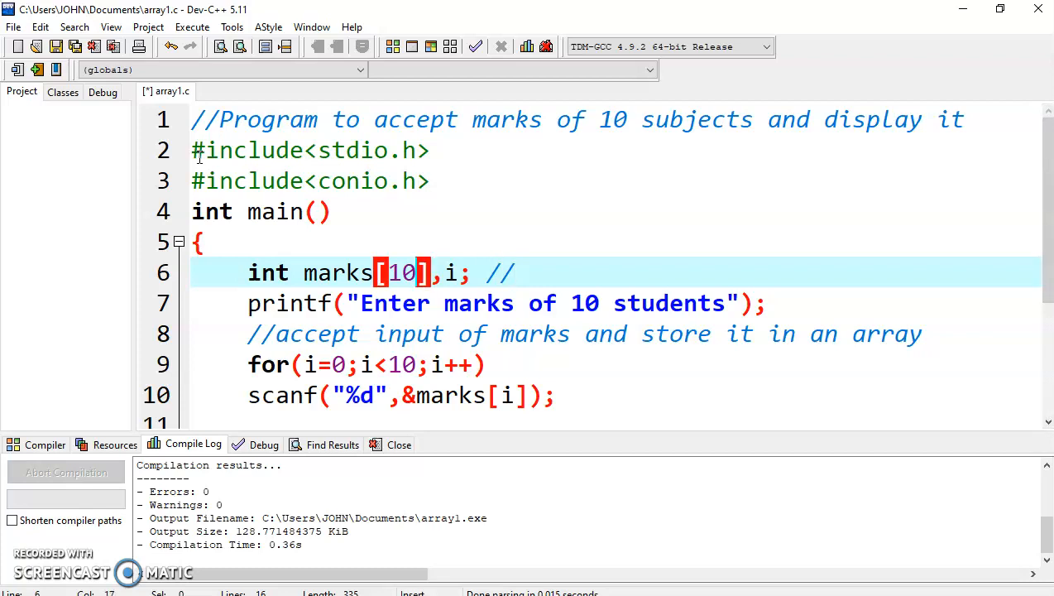
{"action": "key", "text": "Backspace"}
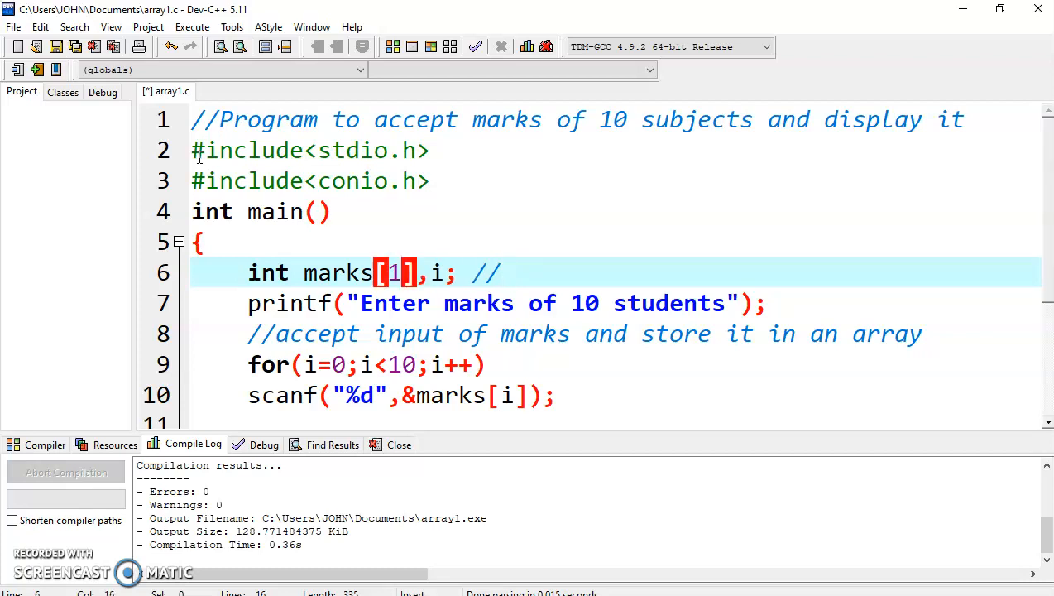
{"action": "type", "text": "5"}
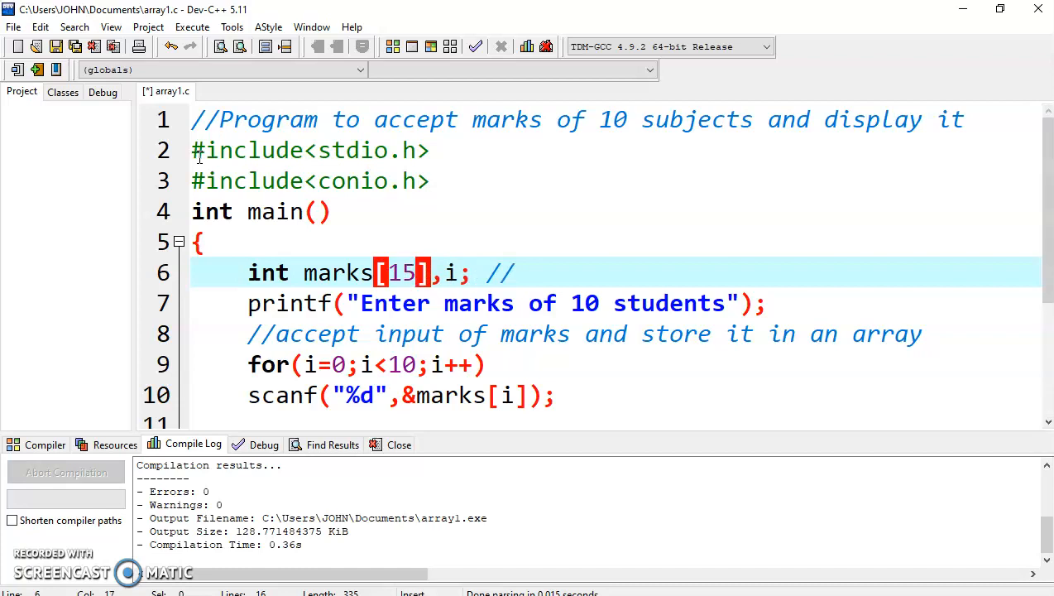
{"action": "key", "text": "Backspace"}
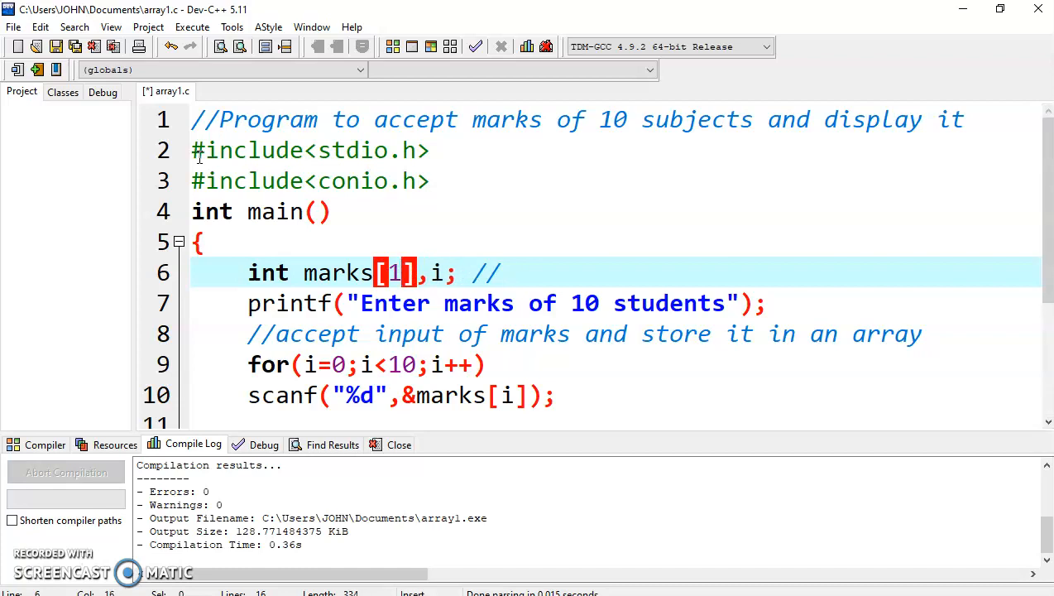
{"action": "type", "text": "0"}
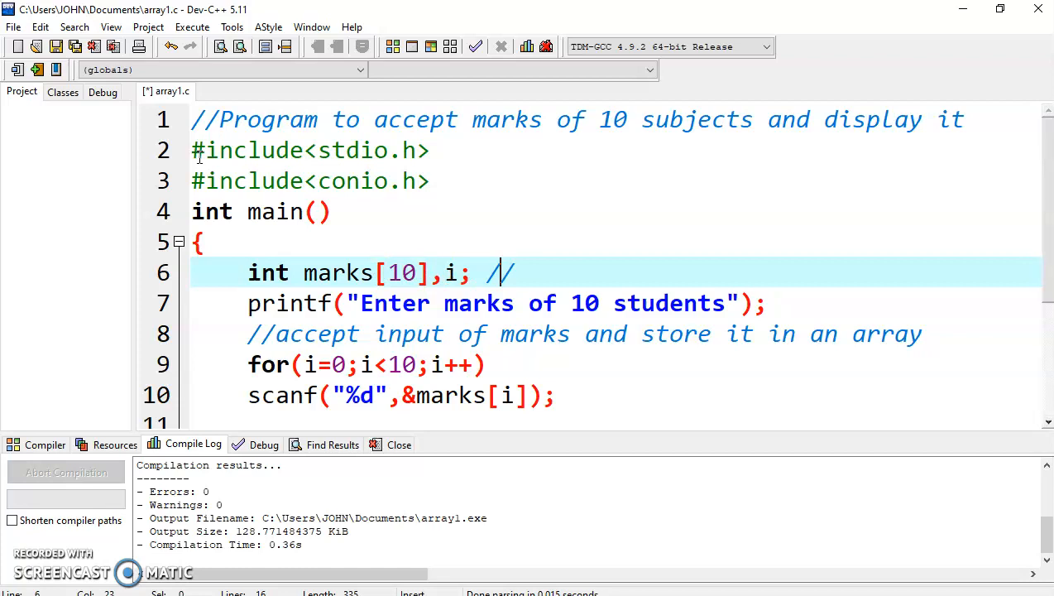
- Comment line 6 with the element list marks[0], marks[1], marks[2], marks[3]....marks[9]
{"action": "type", "text": "m"}
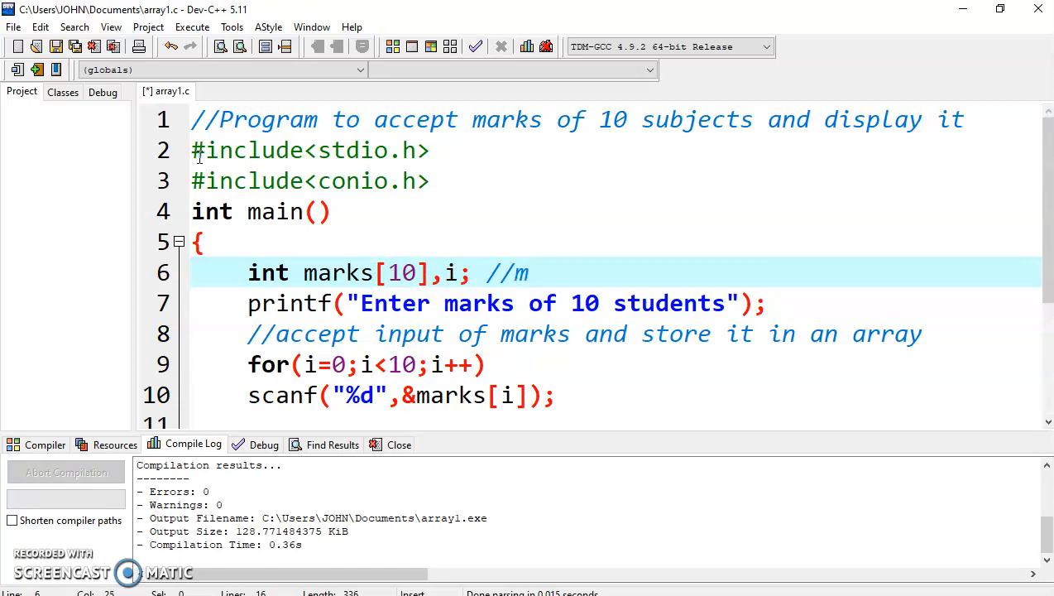
{"action": "type", "text": "arks[0"}
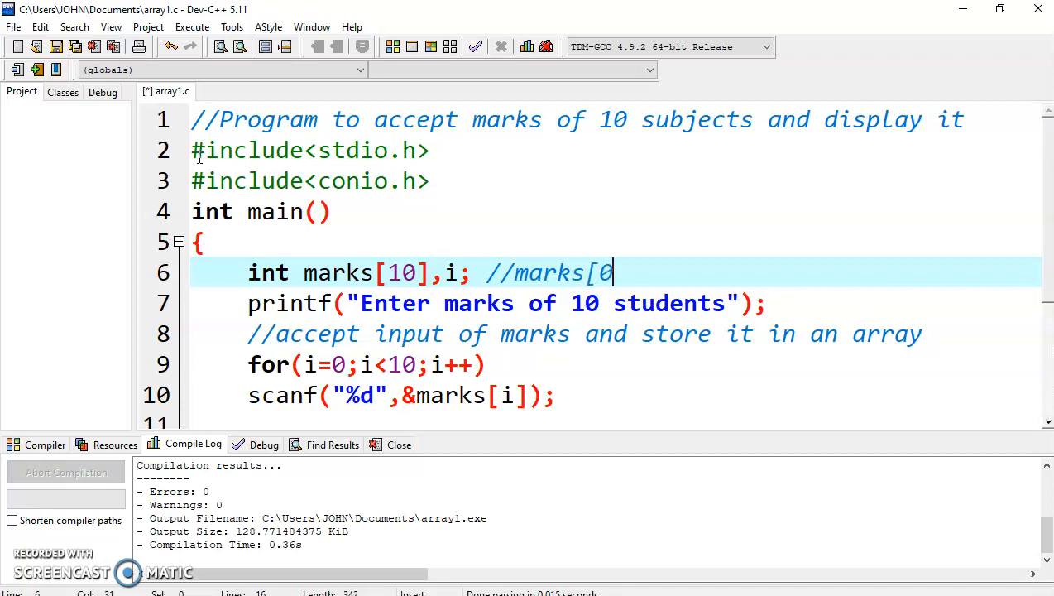
{"action": "type", "text": "]"}
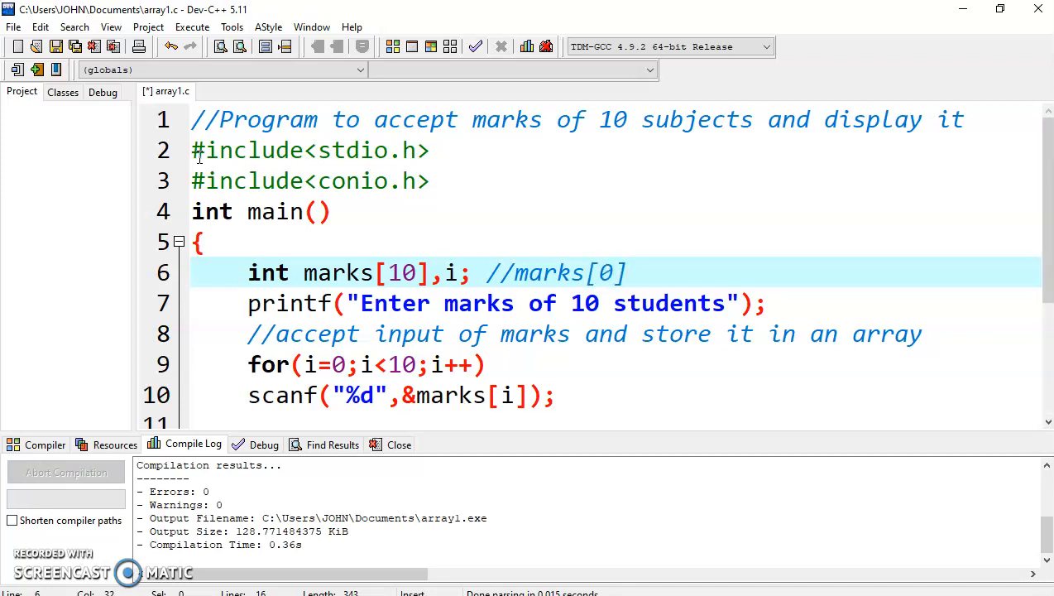
{"action": "type", "text": ", m"}
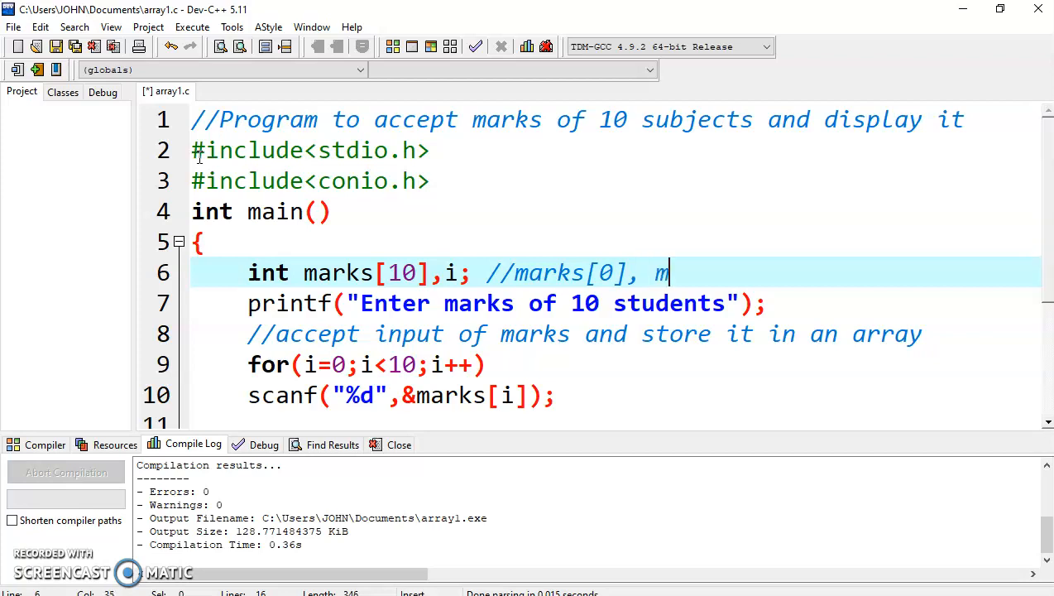
{"action": "type", "text": "arks["}
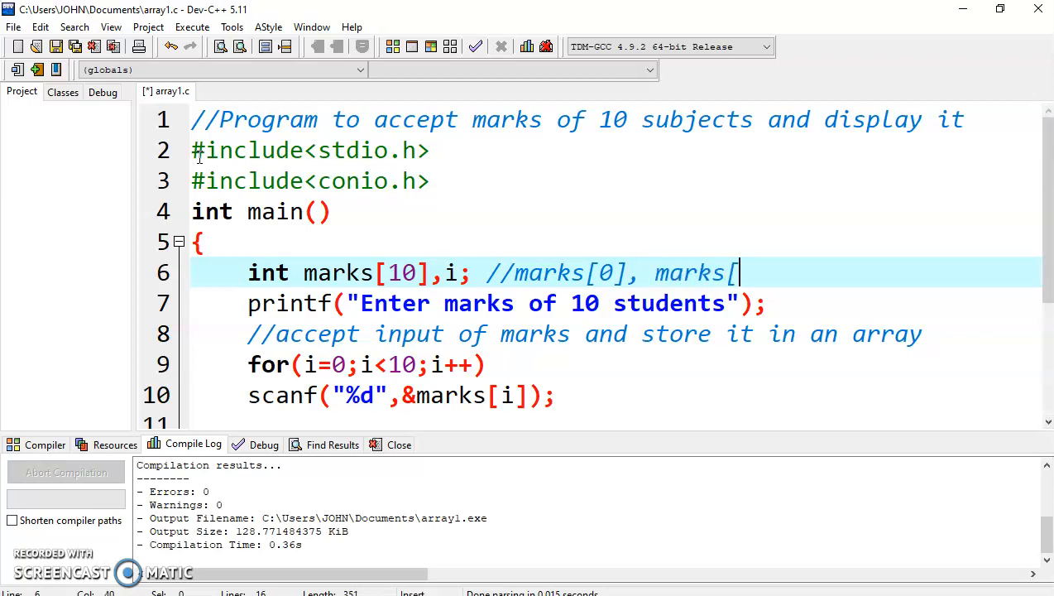
{"action": "type", "text": "1], mar"}
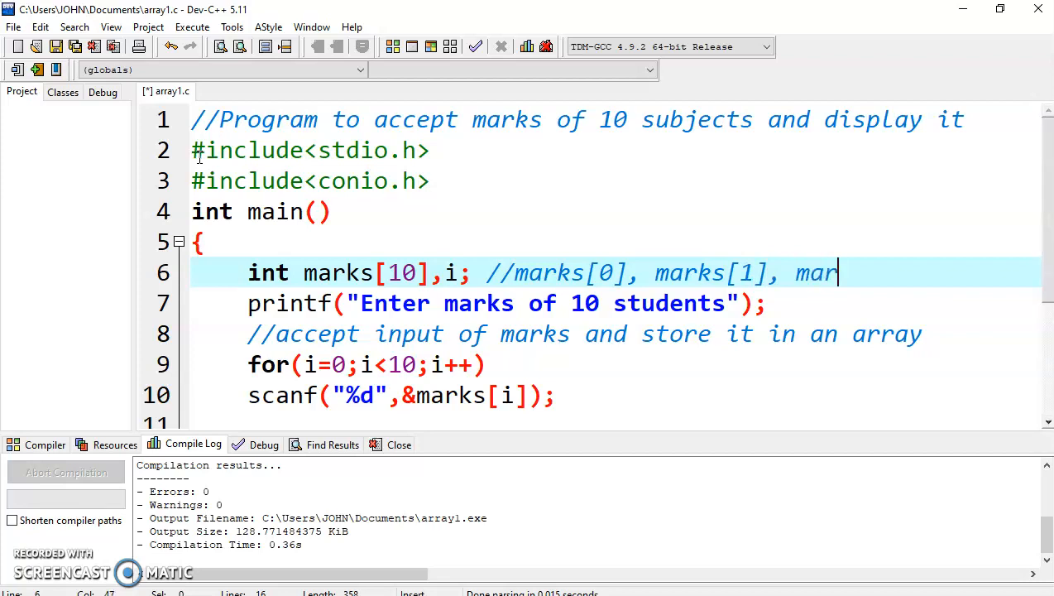
{"action": "type", "text": "ks[2"}
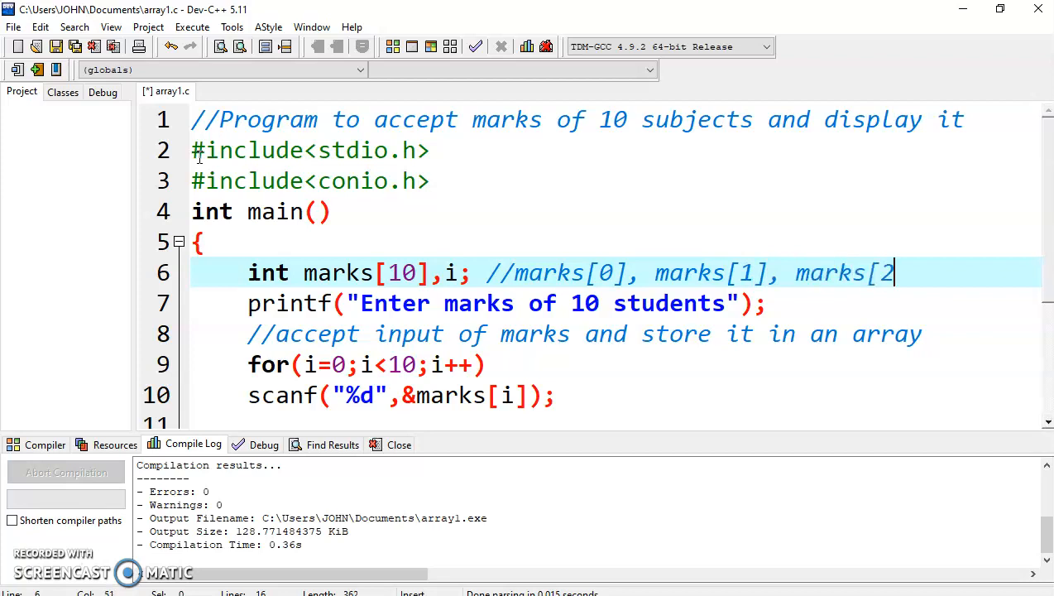
{"action": "type", "text": "], m"}
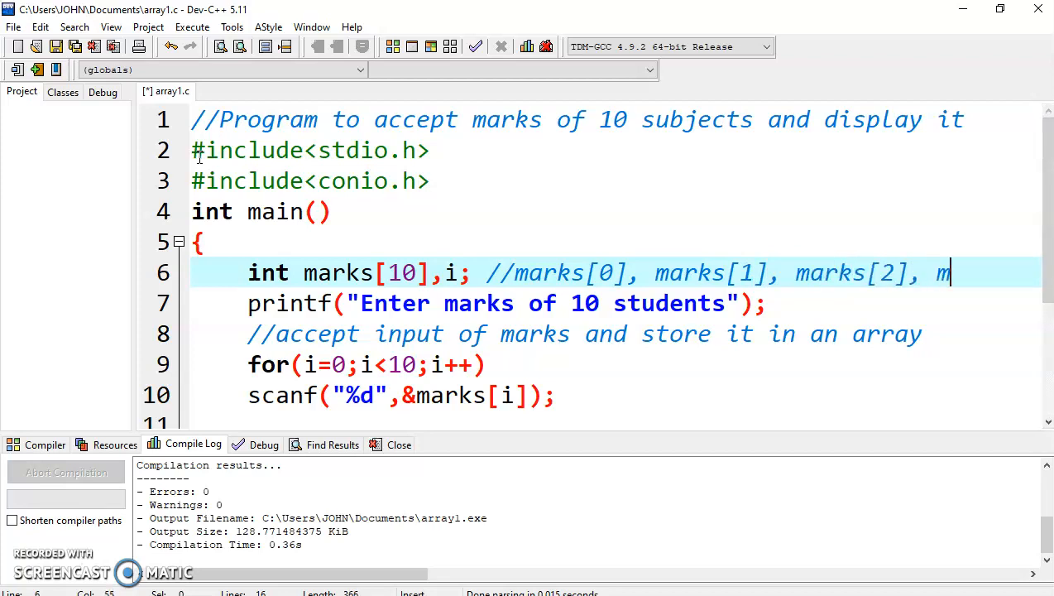
{"action": "type", "text": "arks[3]."}
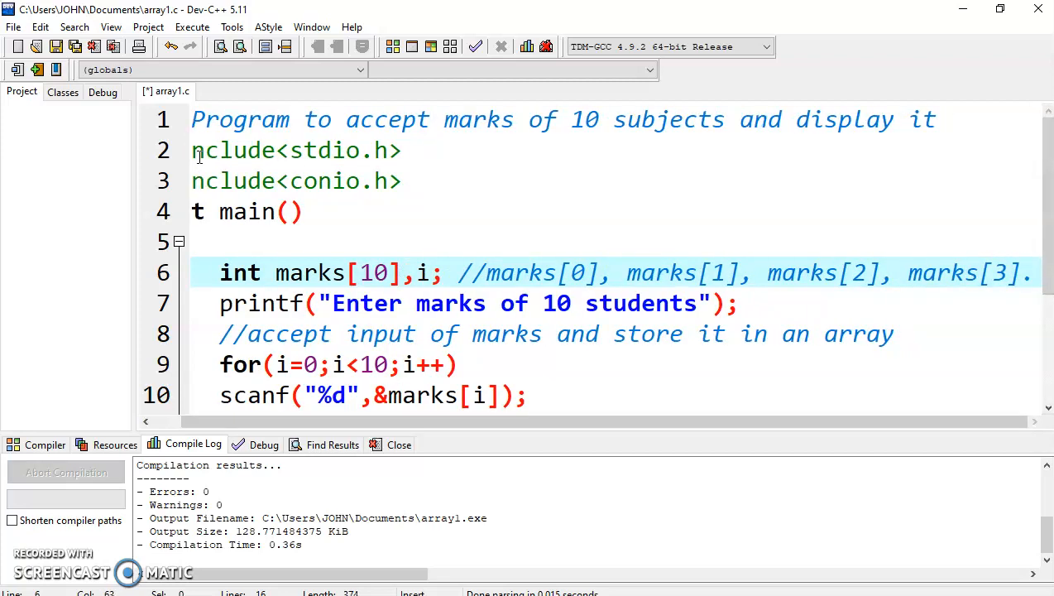
{"action": "scroll", "scroll_direction": "right", "scroll_amount": 3}
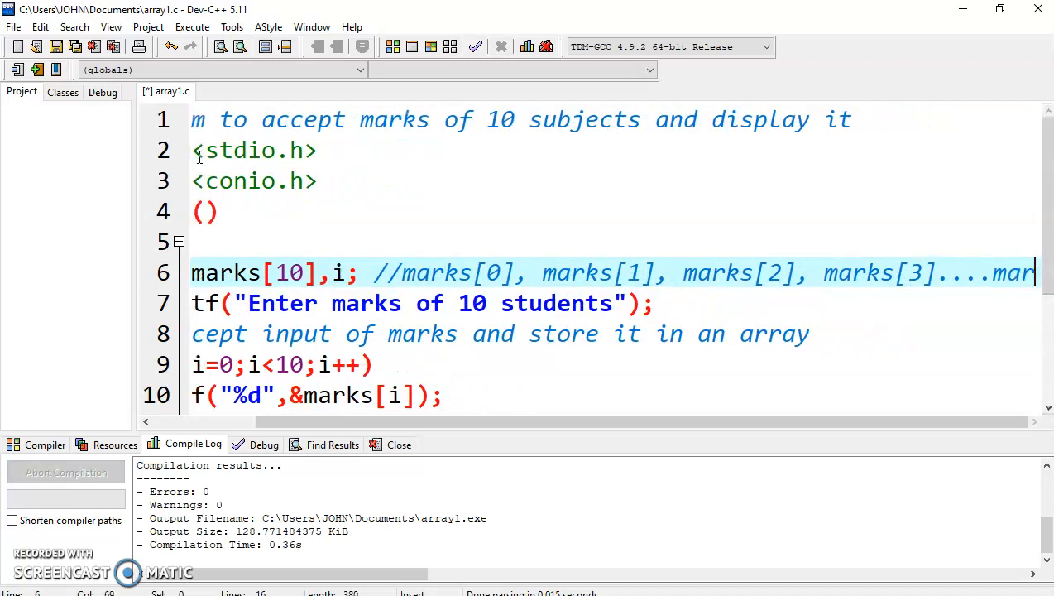
{"action": "scroll", "scroll_direction": "right", "scroll_amount": 3}
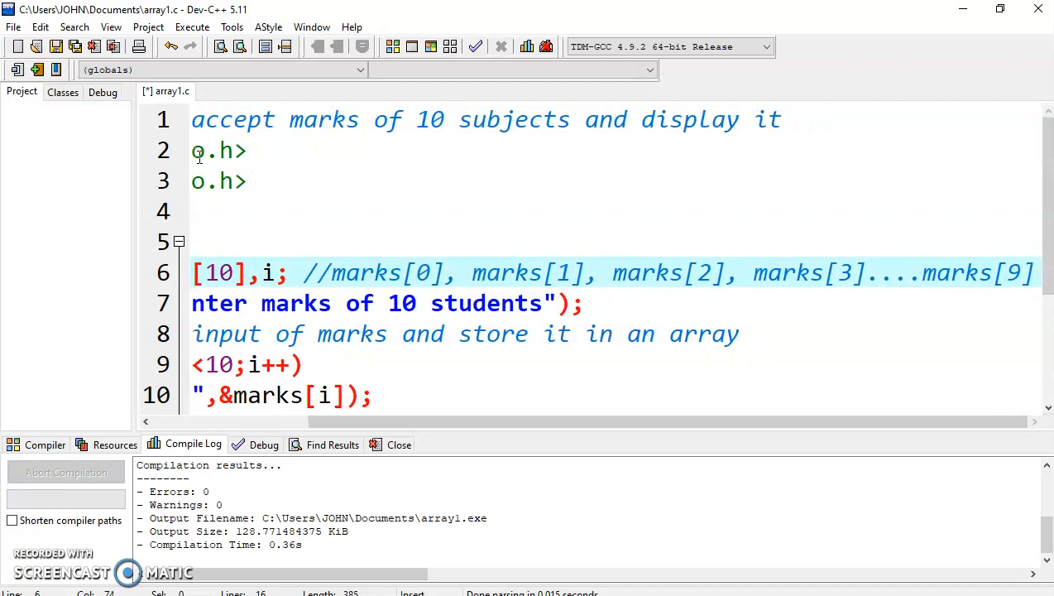
{"action": "left_click", "coordinate": [401, 274]}
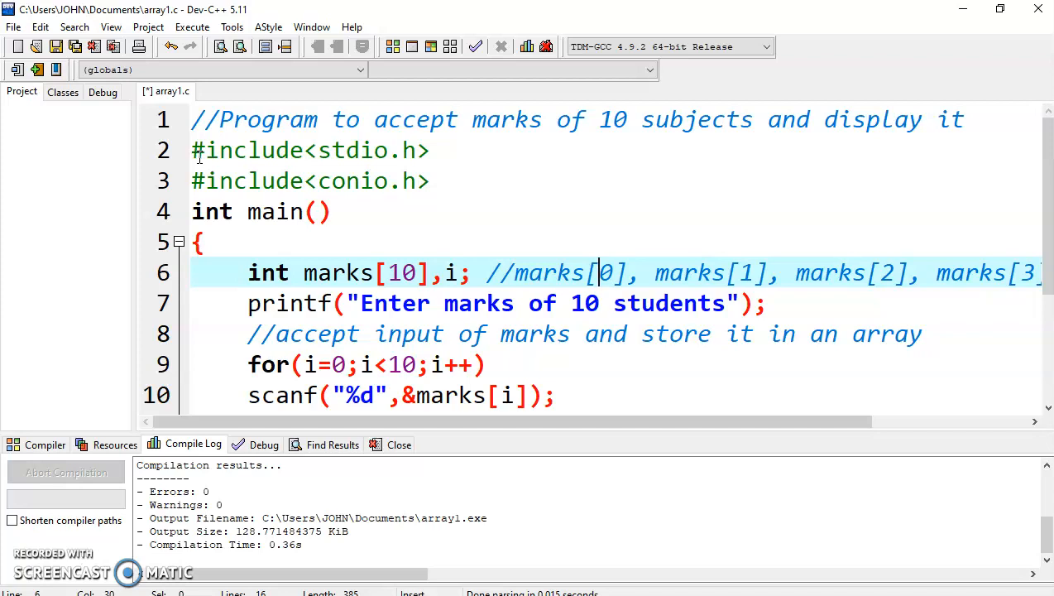
{"action": "left_click", "coordinate": [273, 303]}
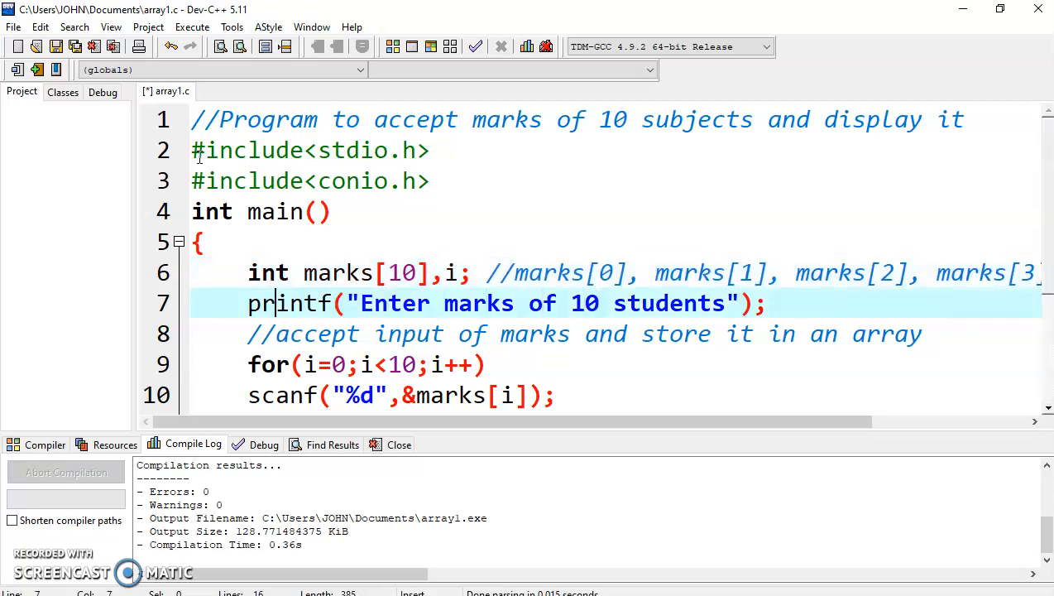
{"action": "left_click", "coordinate": [249, 305]}
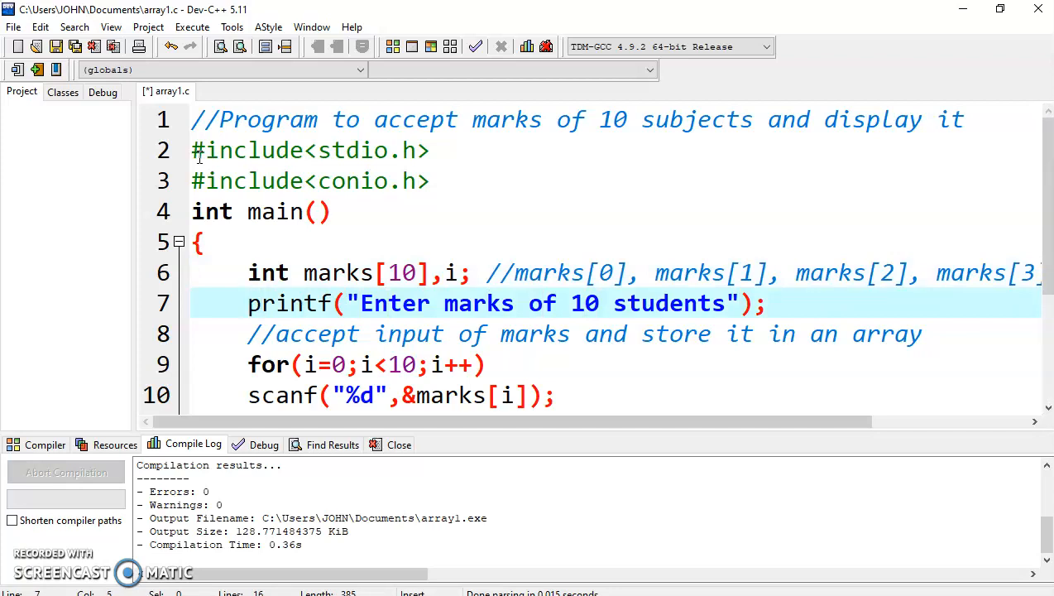
{"action": "left_click", "coordinate": [372, 302]}
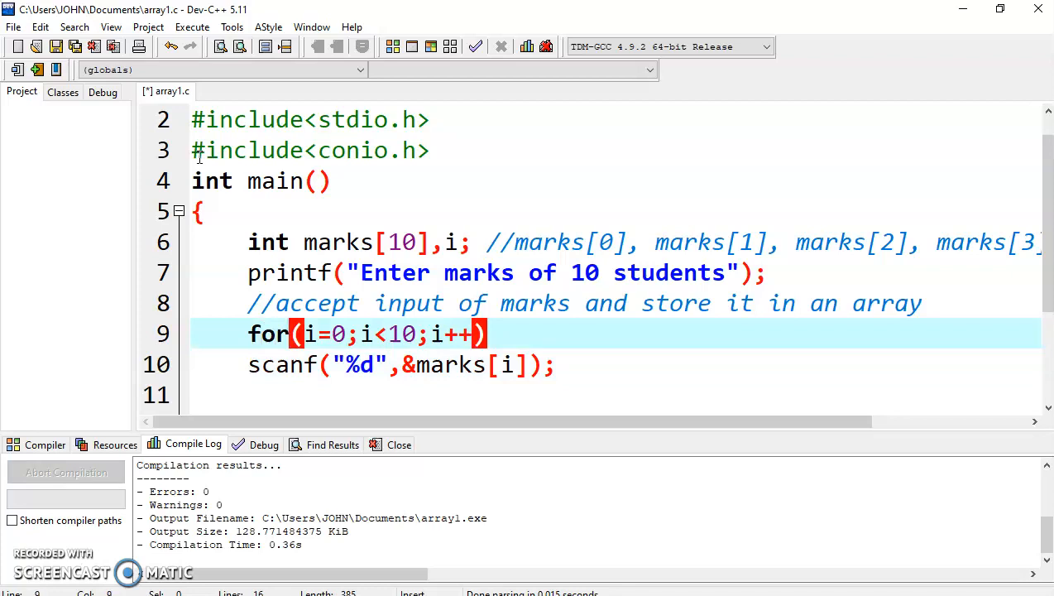
{"action": "left_click", "coordinate": [317, 273]}
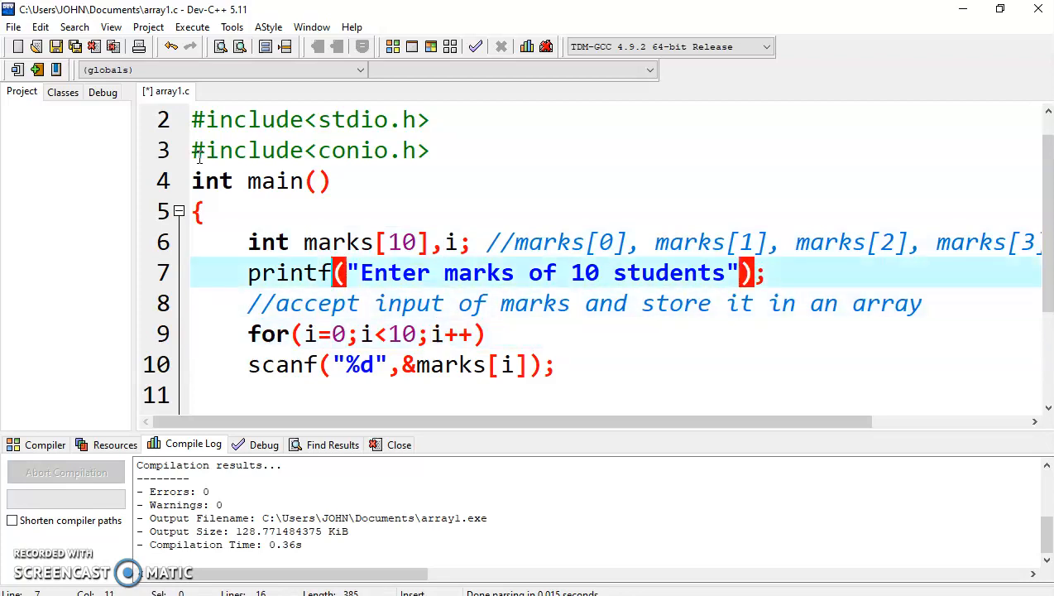
{"action": "left_click", "coordinate": [328, 241]}
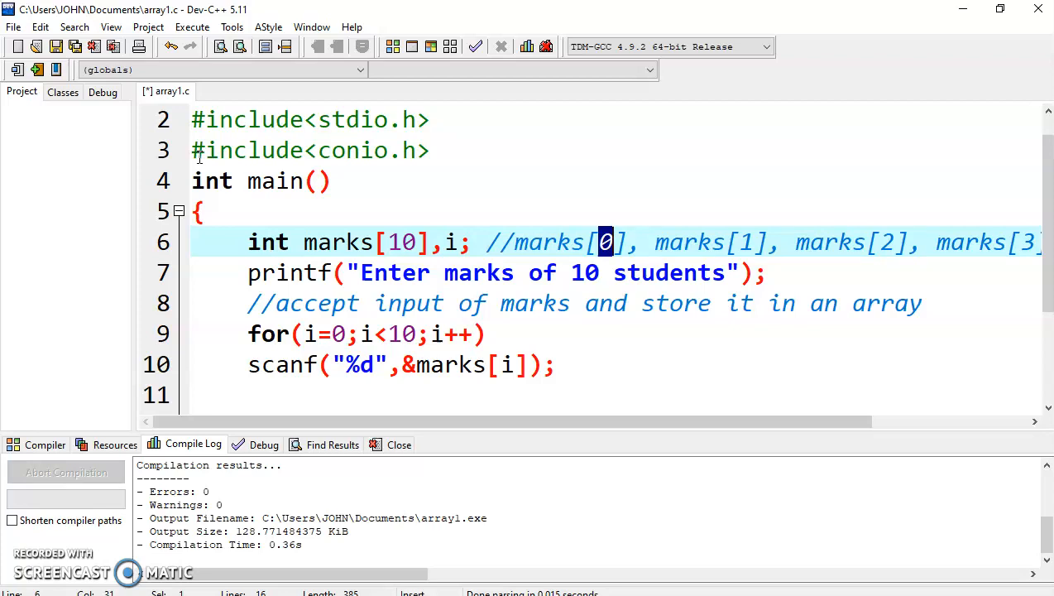
{"action": "left_click", "coordinate": [350, 334]}
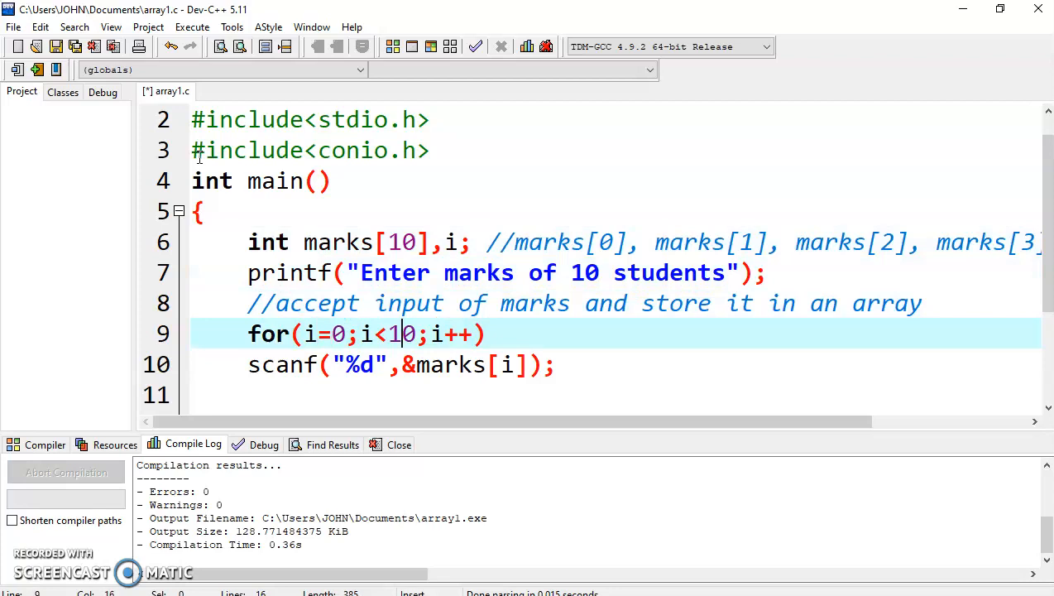
{"action": "left_click", "coordinate": [422, 242]}
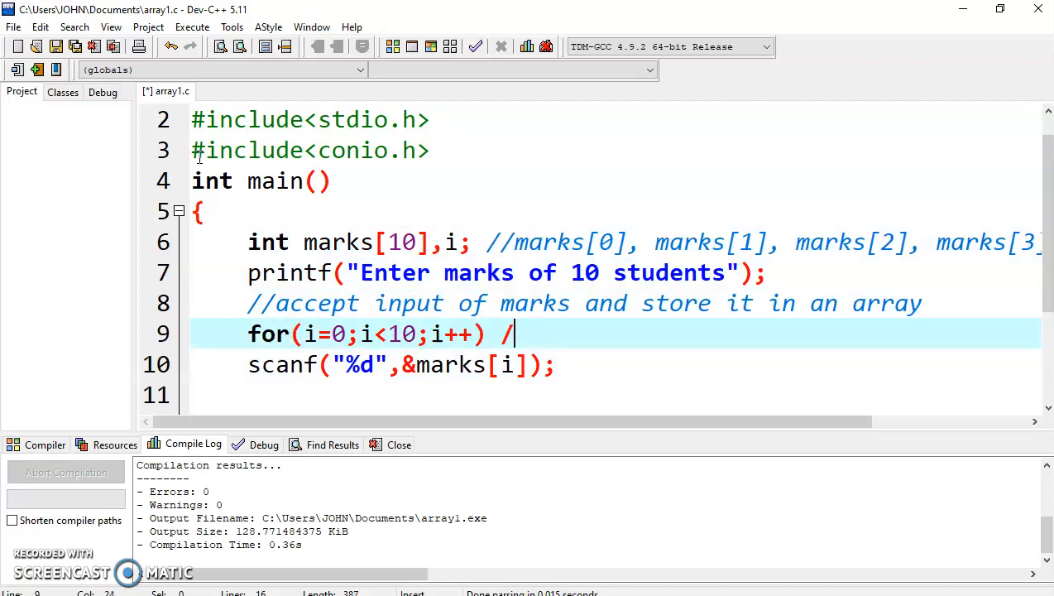
- Append the comment //first value stored at marks[0] to the for loop on line 9
{"action": "type", "text": "/f"}
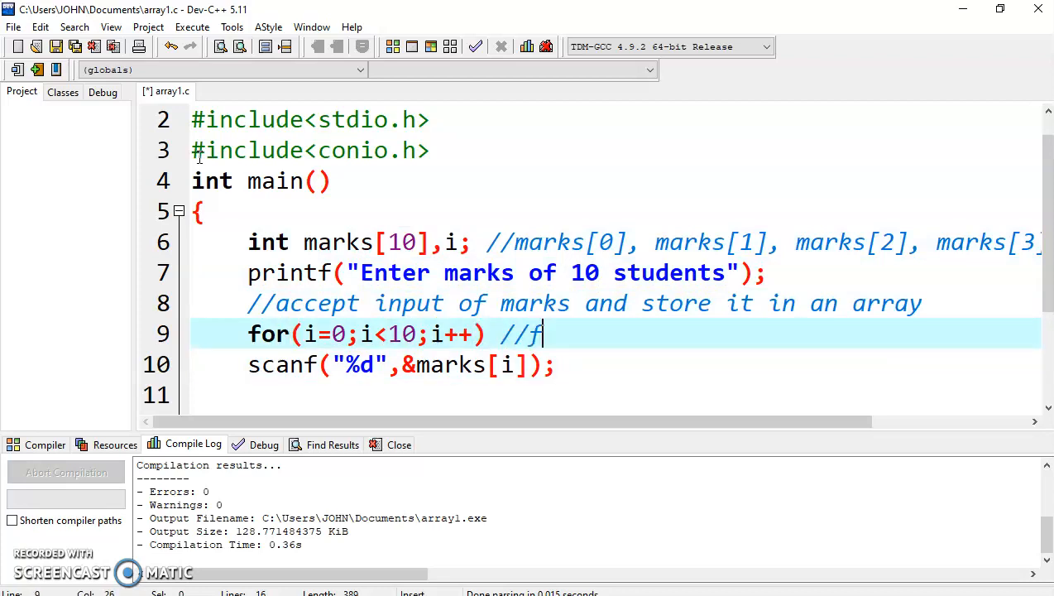
{"action": "type", "text": "irst v"}
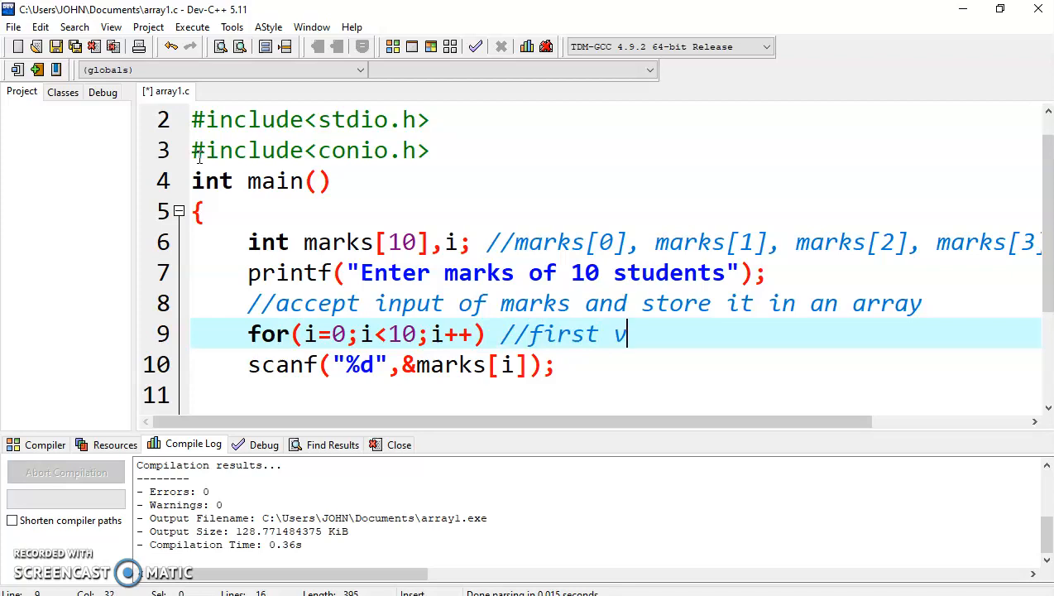
{"action": "type", "text": "alue"}
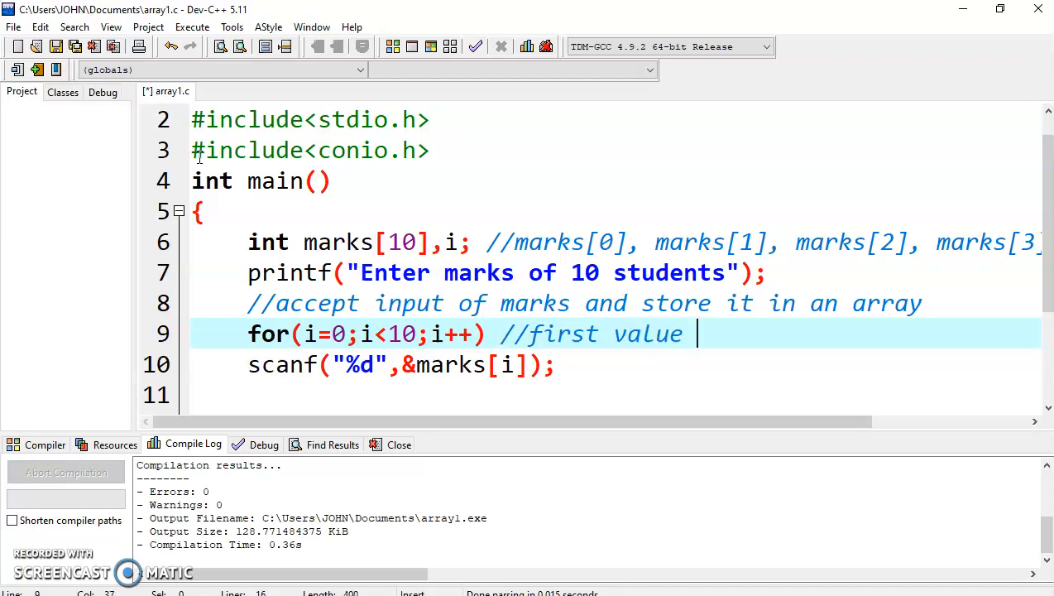
{"action": "type", "text": "st"}
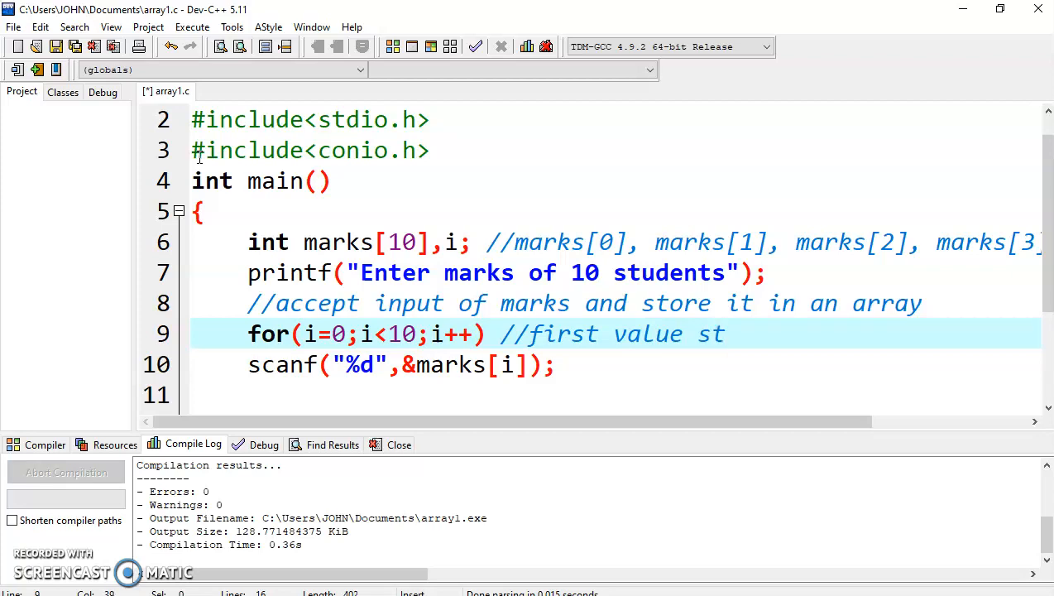
{"action": "type", "text": "ored"}
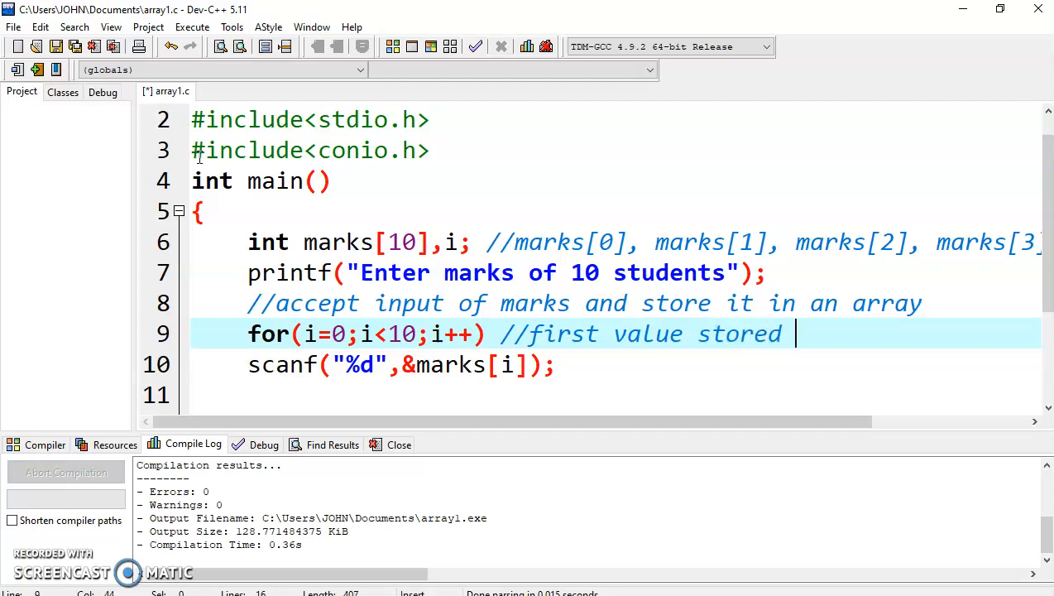
{"action": "type", "text": "at 0"}
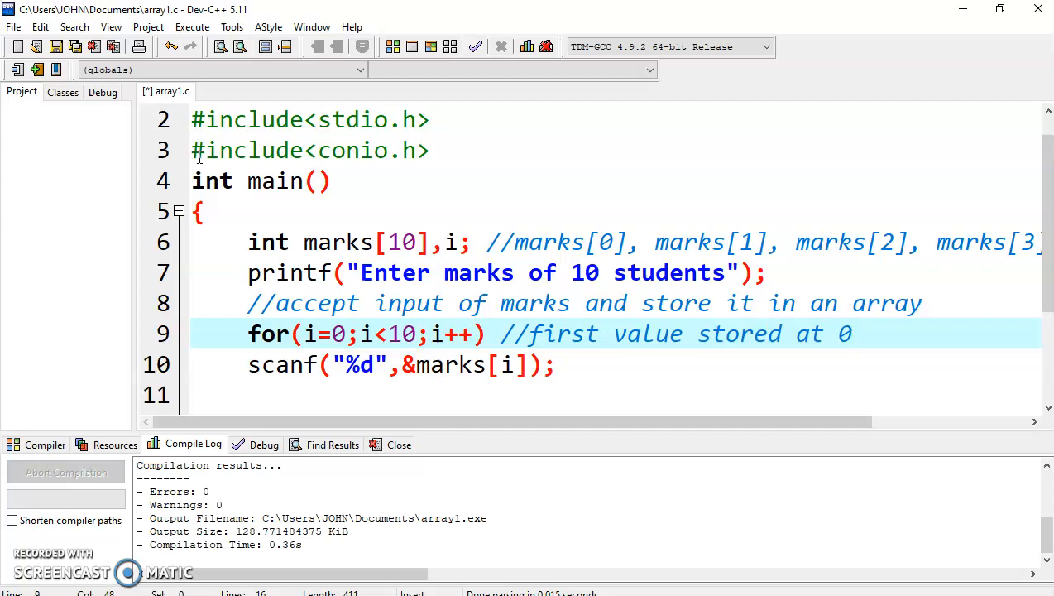
{"action": "type", "text": "marks["}
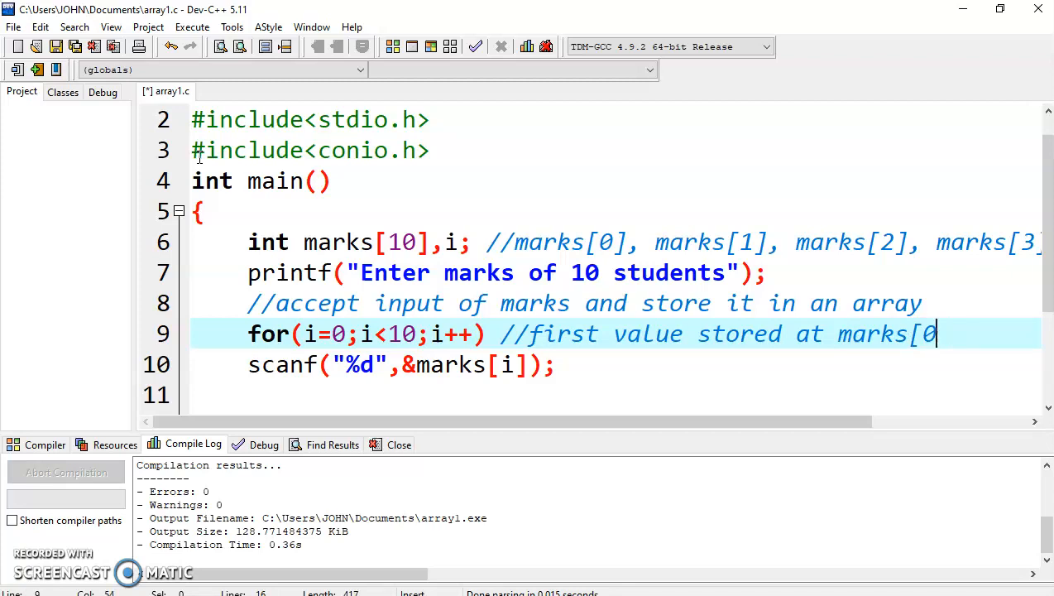
{"action": "type", "text": "/"}
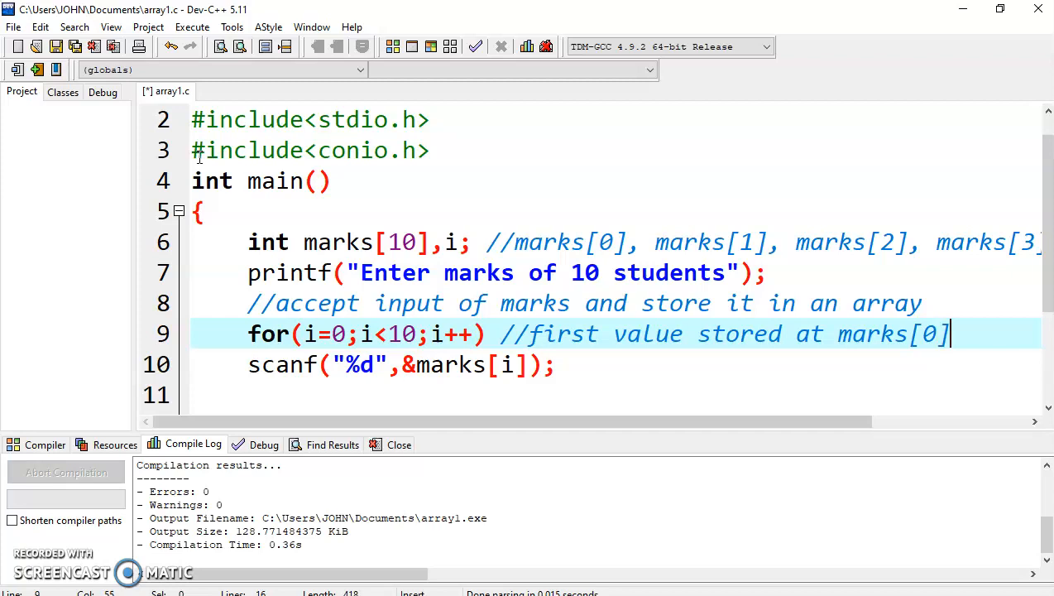
- Add a new line below the loop with the comment //last value will be stored at marks[9] size-1
{"action": "key", "text": "Return"}
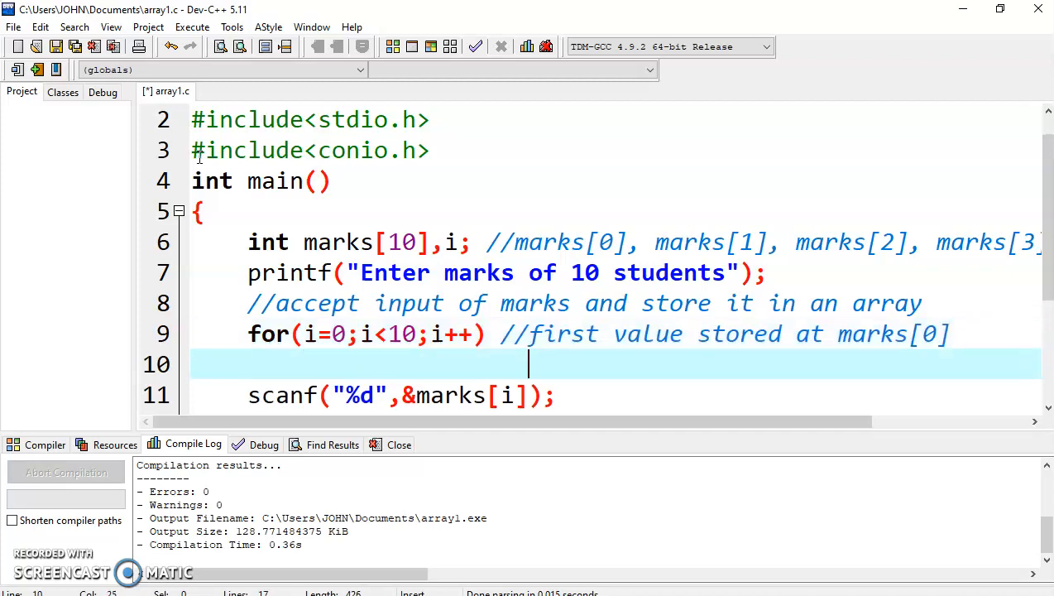
{"action": "type", "text": "//"}
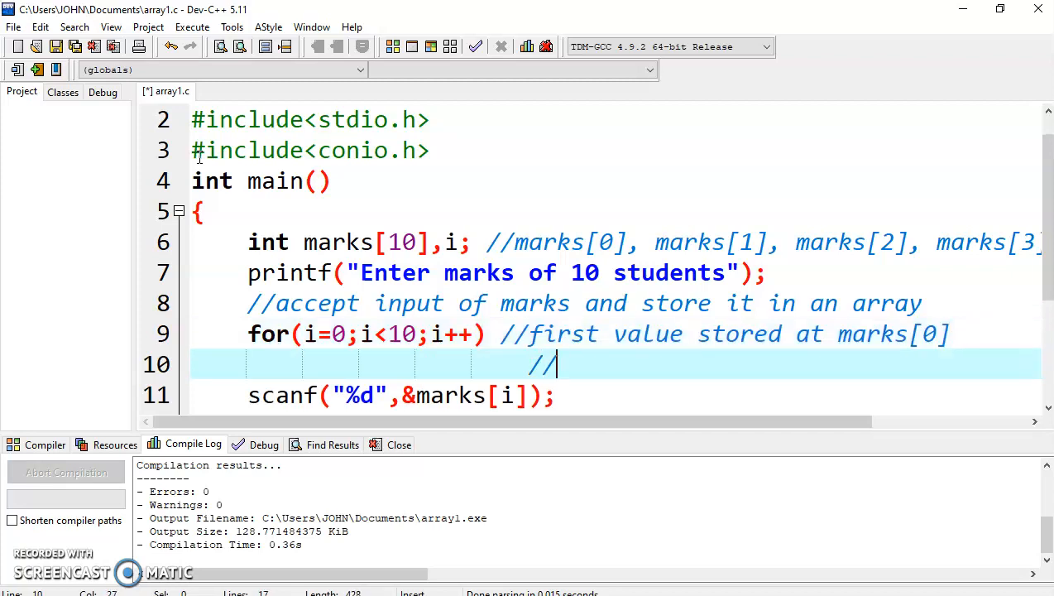
{"action": "type", "text": "last v"}
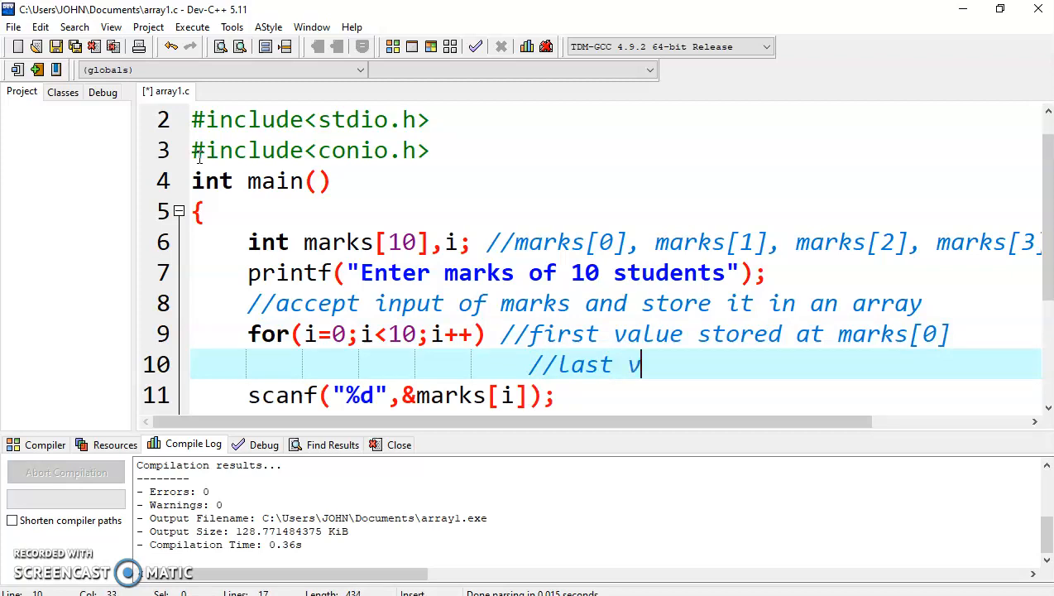
{"action": "type", "text": "alue will"}
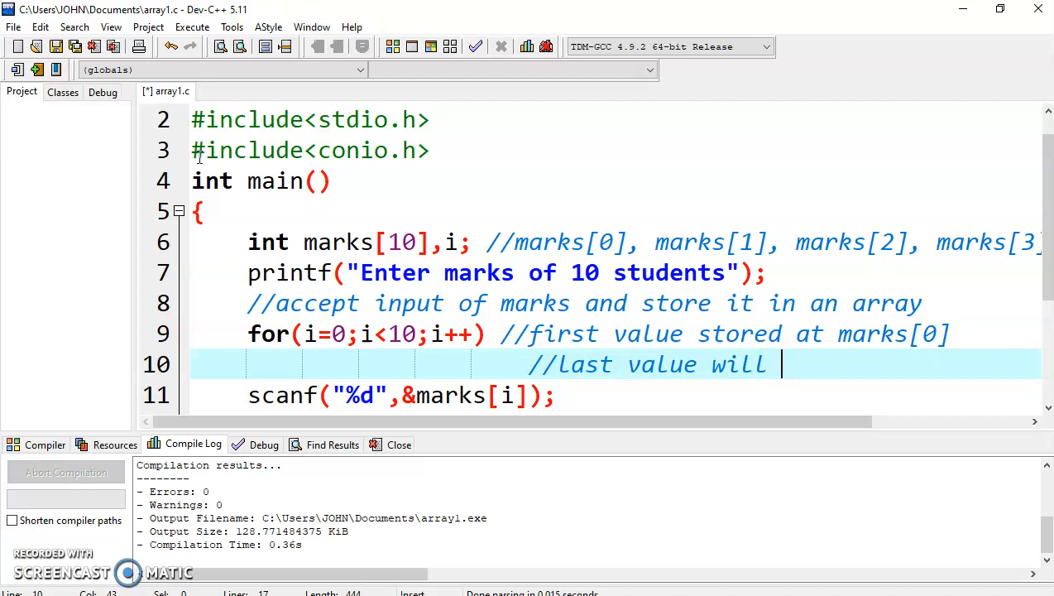
{"action": "type", "text": "be st"}
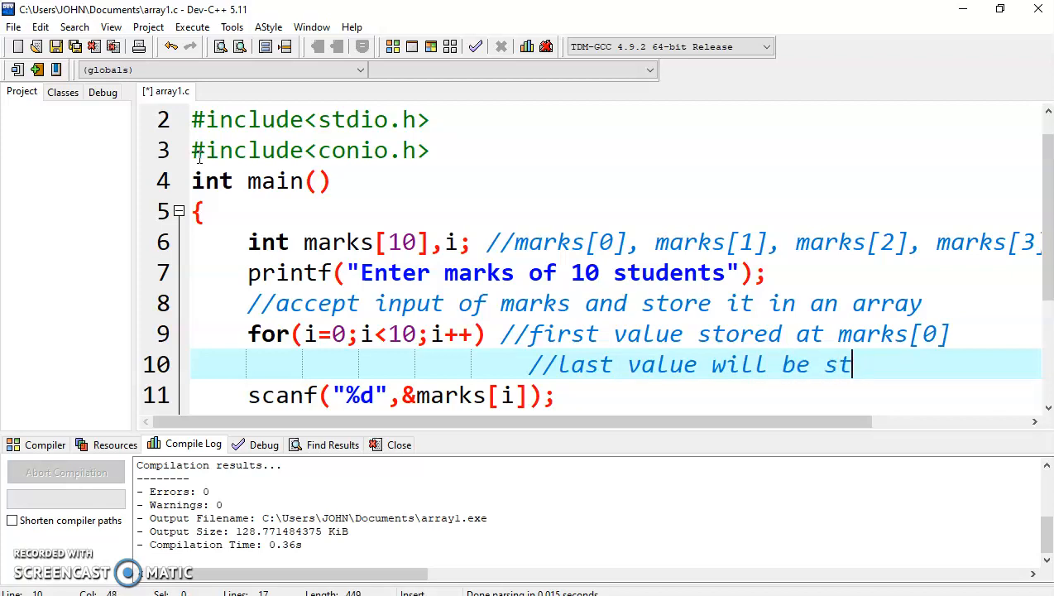
{"action": "type", "text": "ored at marks[9] size-1"}
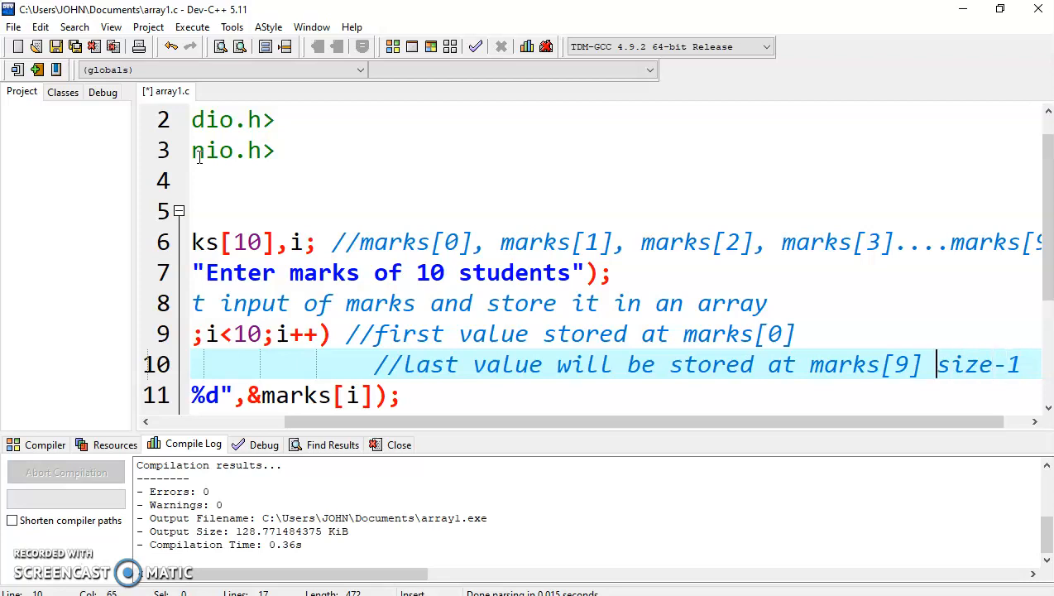
- Highlight the for loop's parentheses, condition i< and increment i++ to explain them
{"action": "scroll", "scroll_direction": "down", "scroll_amount": 3}
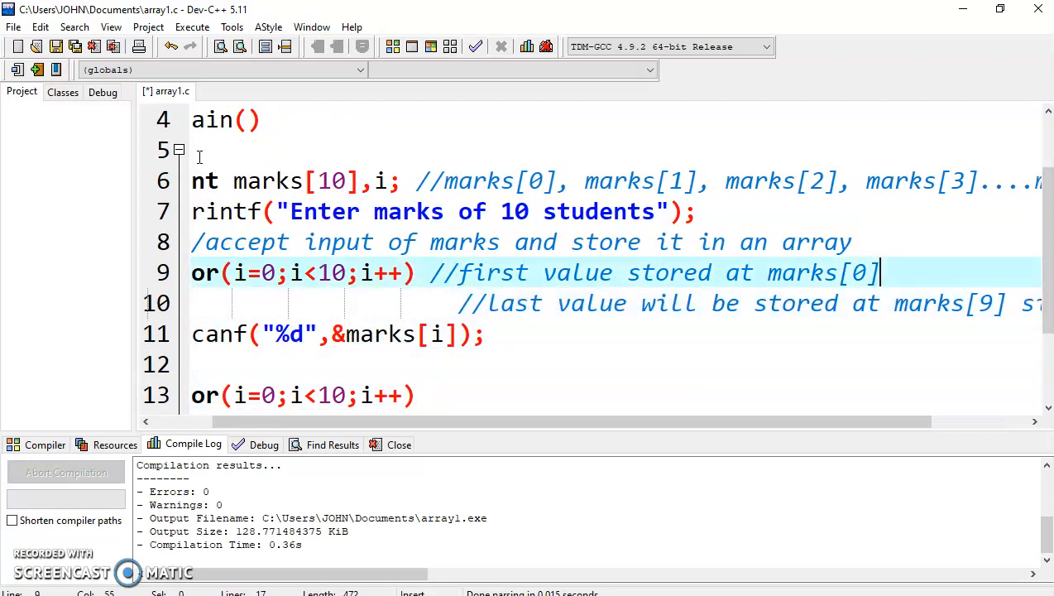
{"action": "left_click", "coordinate": [880, 303]}
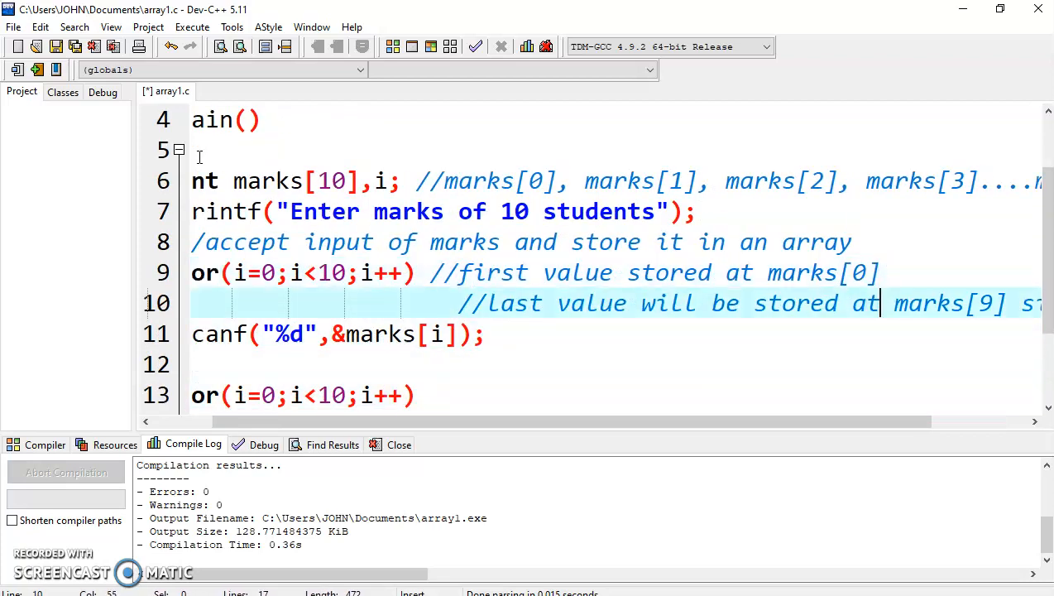
{"action": "left_click", "coordinate": [881, 271]}
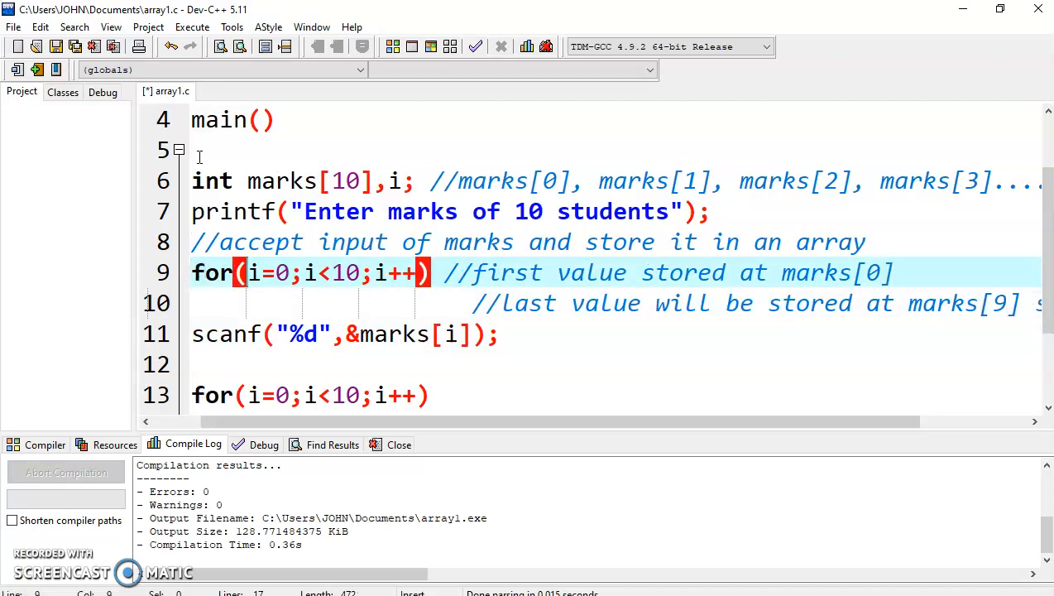
{"action": "left_click", "coordinate": [288, 271]}
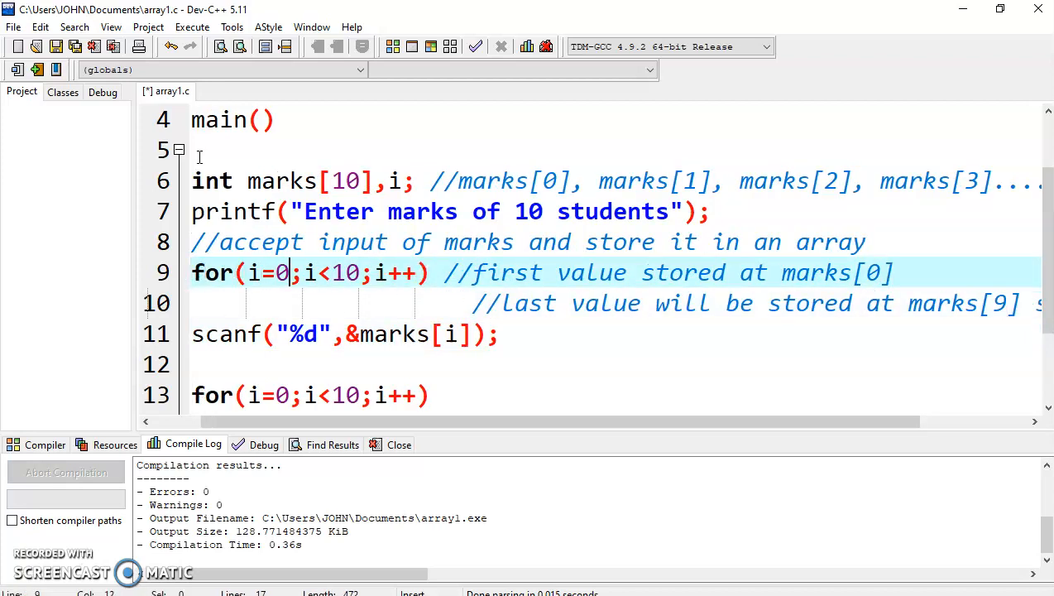
{"action": "double_click", "coordinate": [311, 271]}
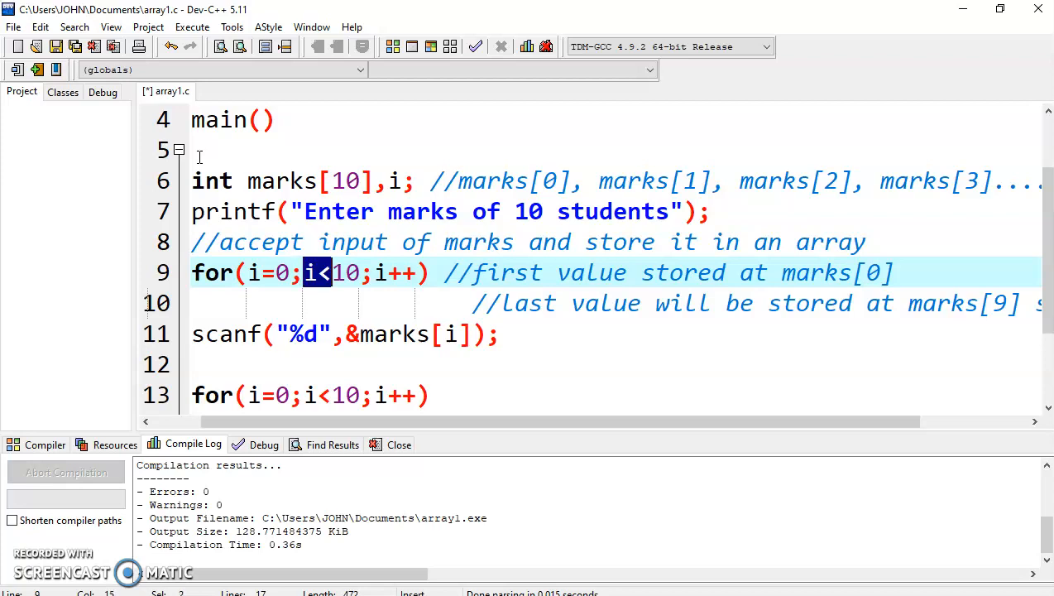
{"action": "left_click_drag", "start_coordinate": [334, 272], "coordinate": [361, 272]}
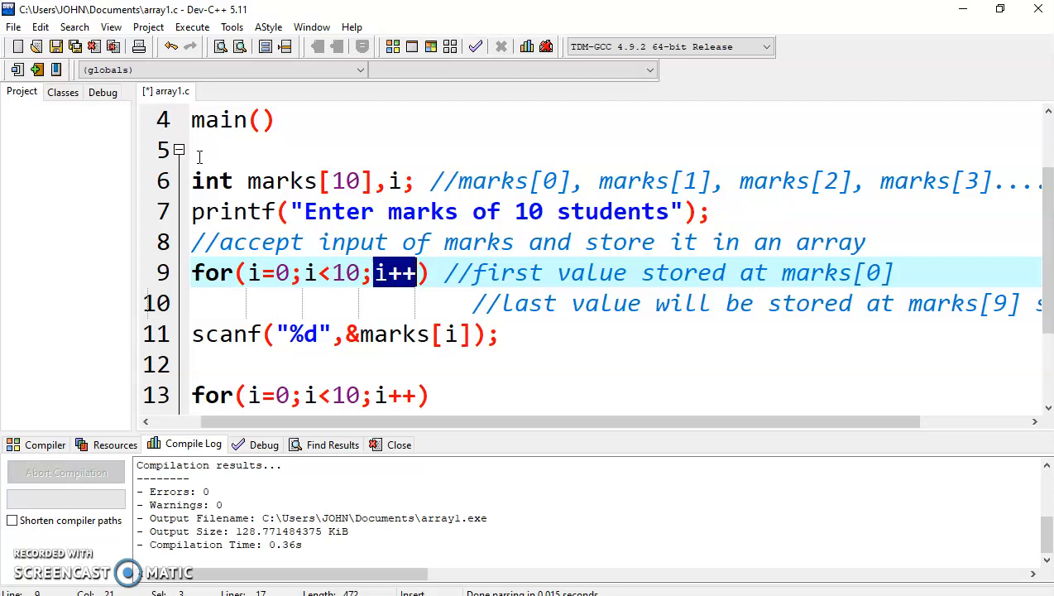
{"action": "left_click", "coordinate": [472, 303]}
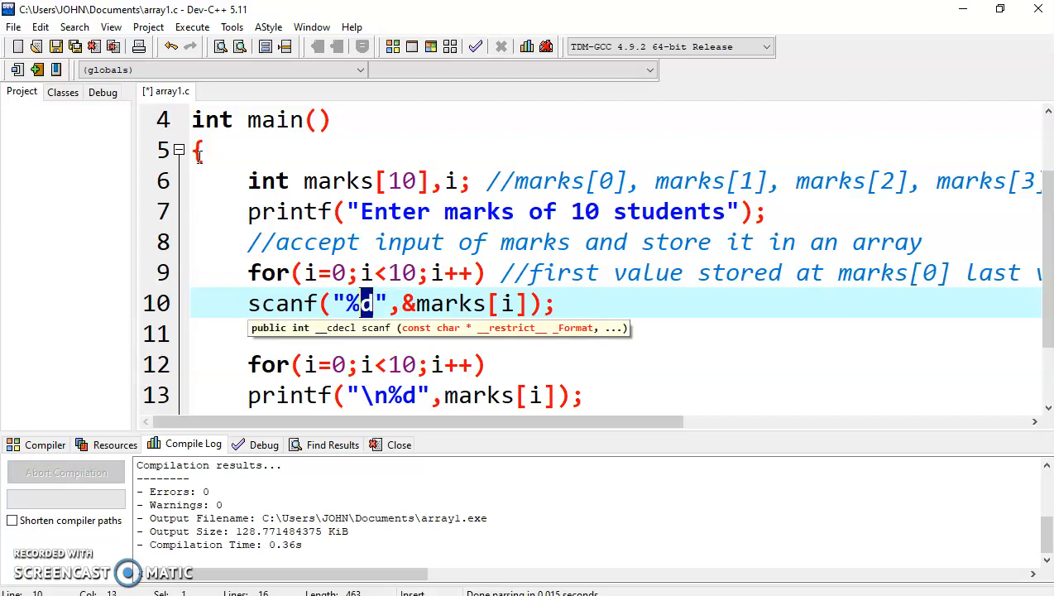
- Point out the %d specifier and the index i in marks[i] on the scanf line
{"action": "left_click", "coordinate": [249, 180]}
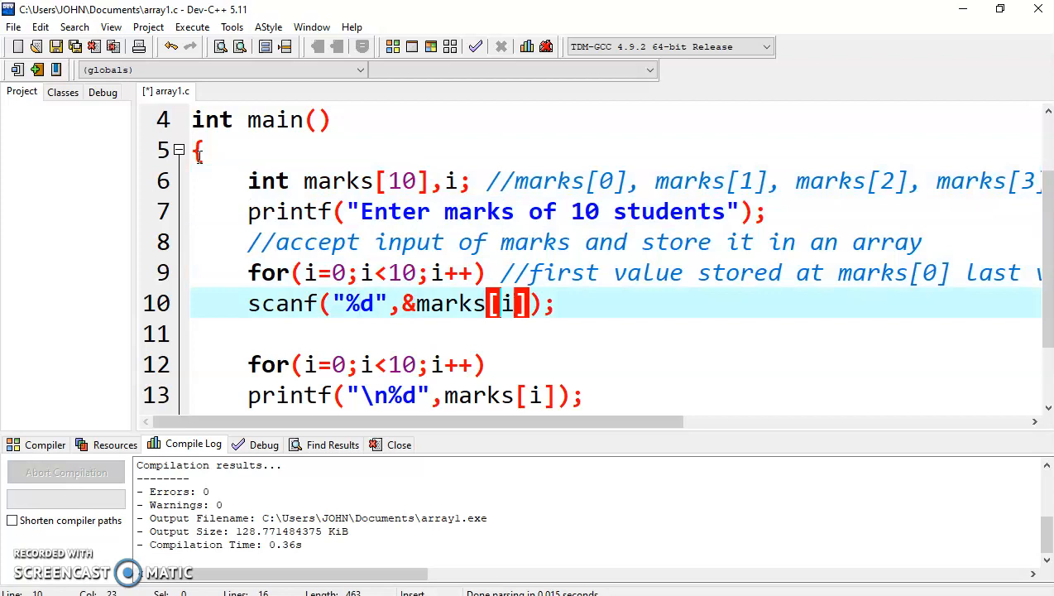
{"action": "left_click", "coordinate": [407, 303]}
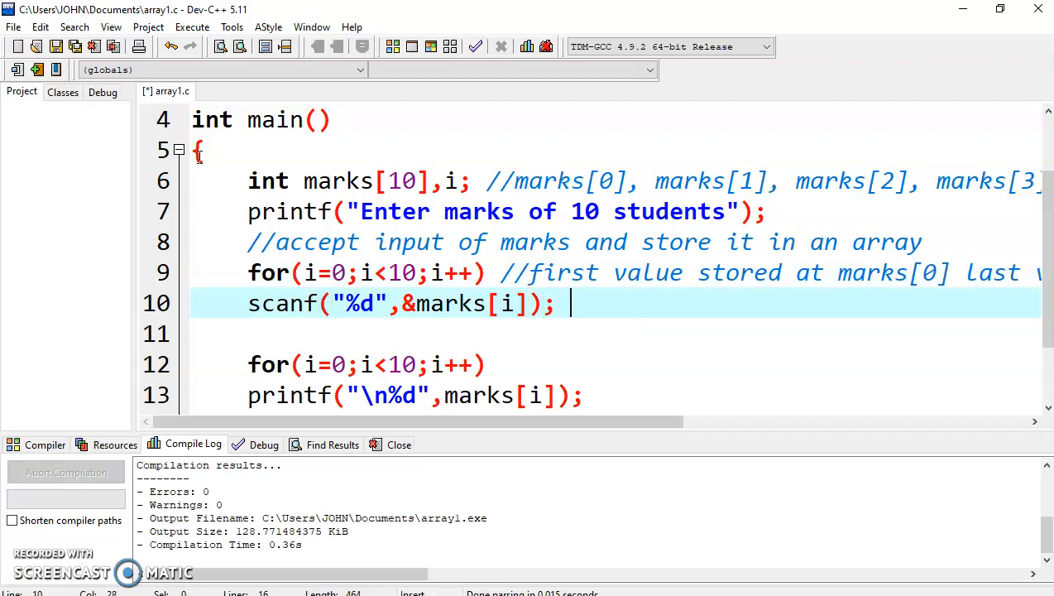
{"action": "type", "text": "/// 0"}
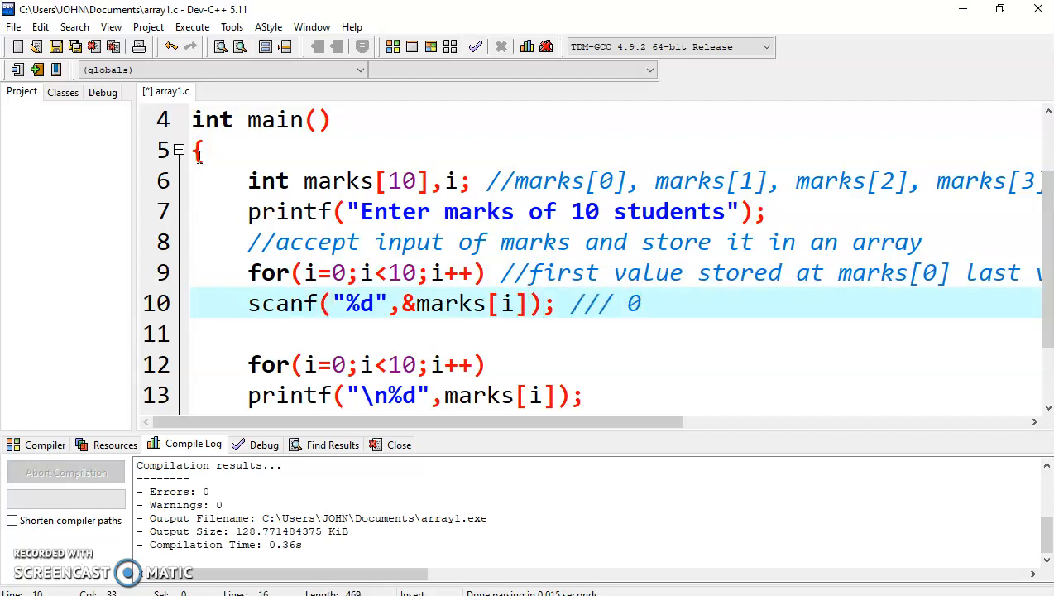
{"action": "key", "text": "BackSpace"}
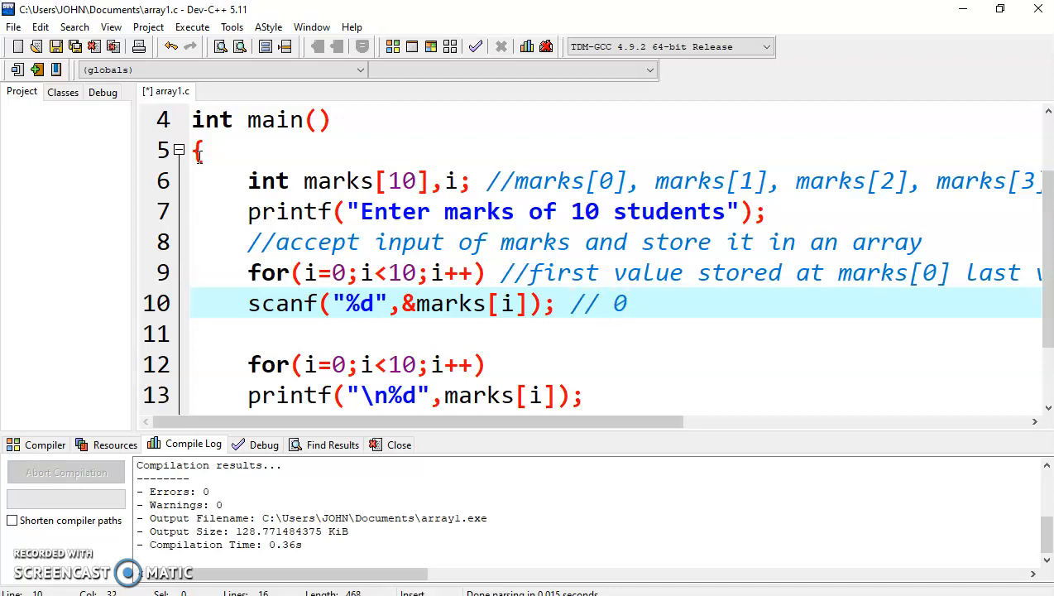
{"action": "type", "text": "1 2 3"}
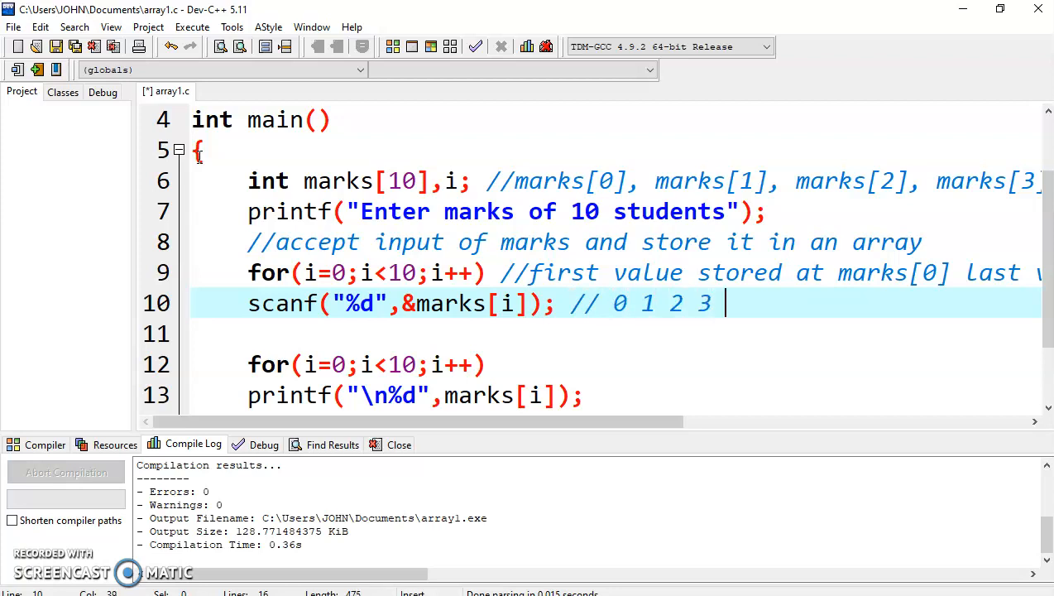
{"action": "type", "text": "4 5 6 7"}
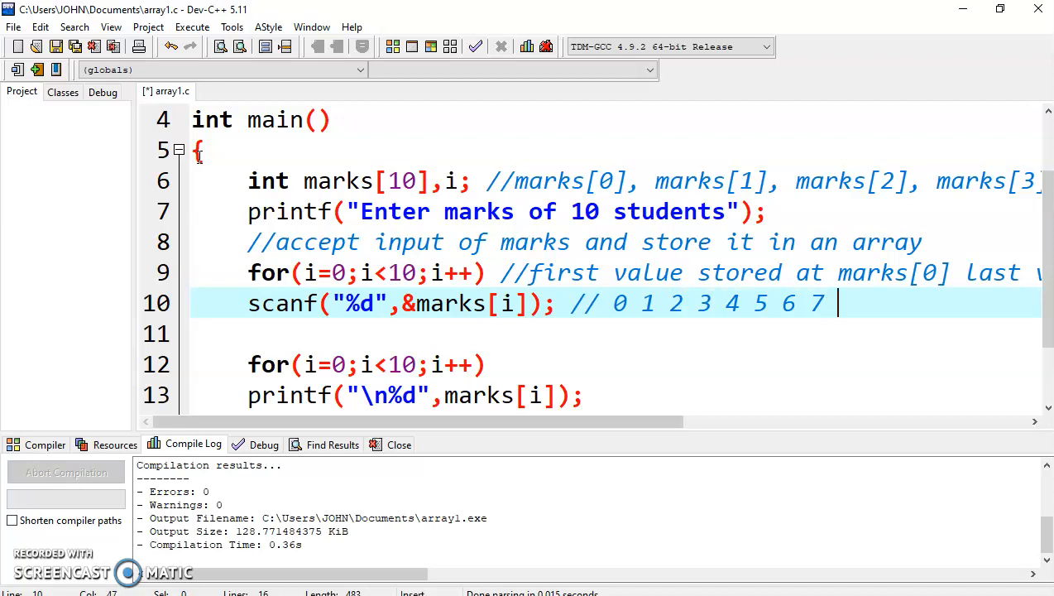
{"action": "type", "text": "8 9"}
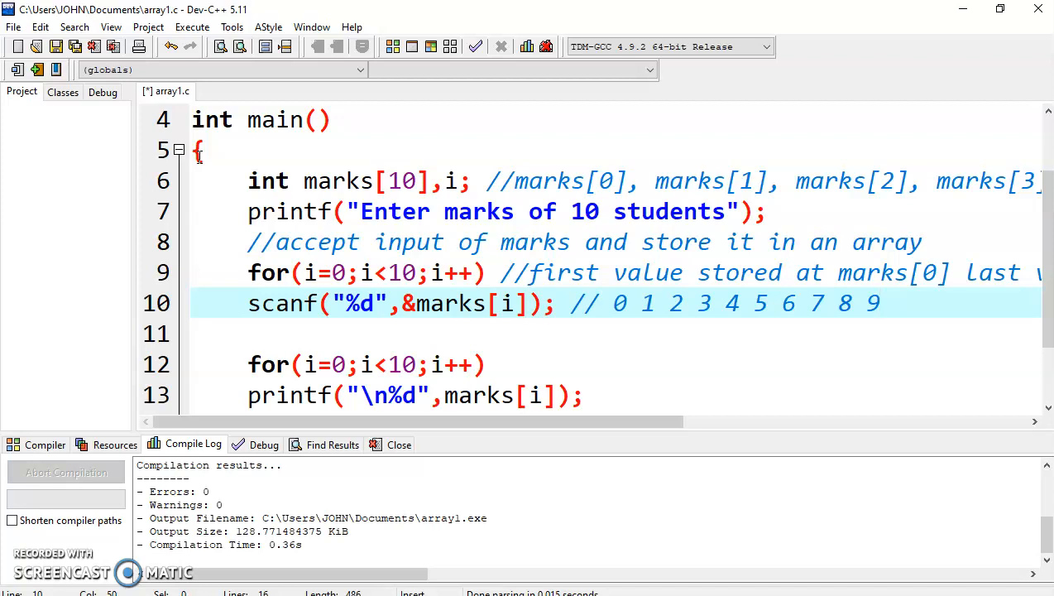
- Highlight indices 3 through 9, then clear the marks index and retype it as i
{"action": "left_click", "coordinate": [881, 303]}
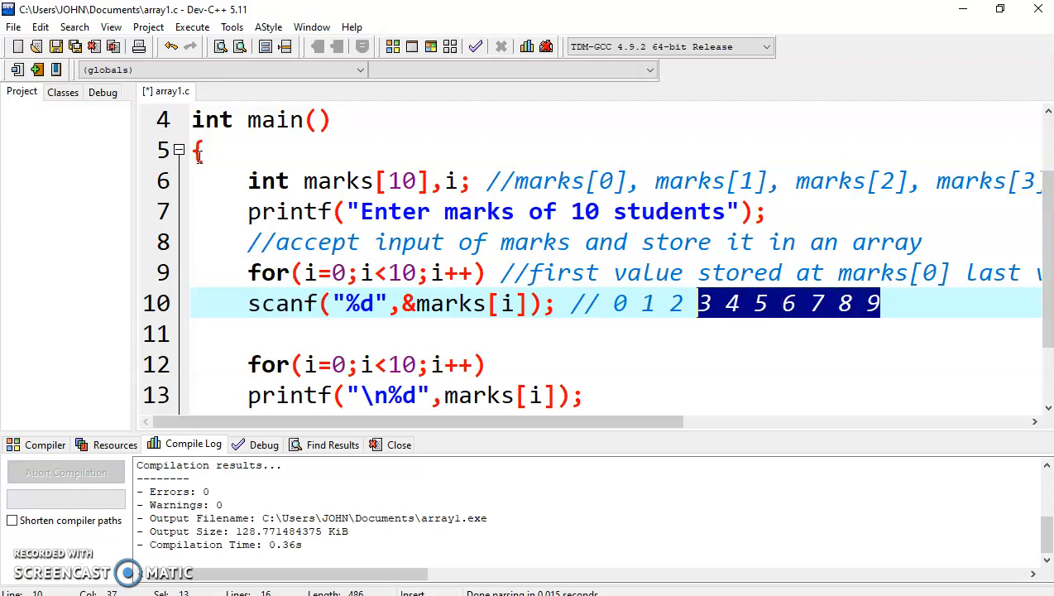
{"action": "left_click_drag", "start_coordinate": [697, 303], "coordinate": [611, 303]}
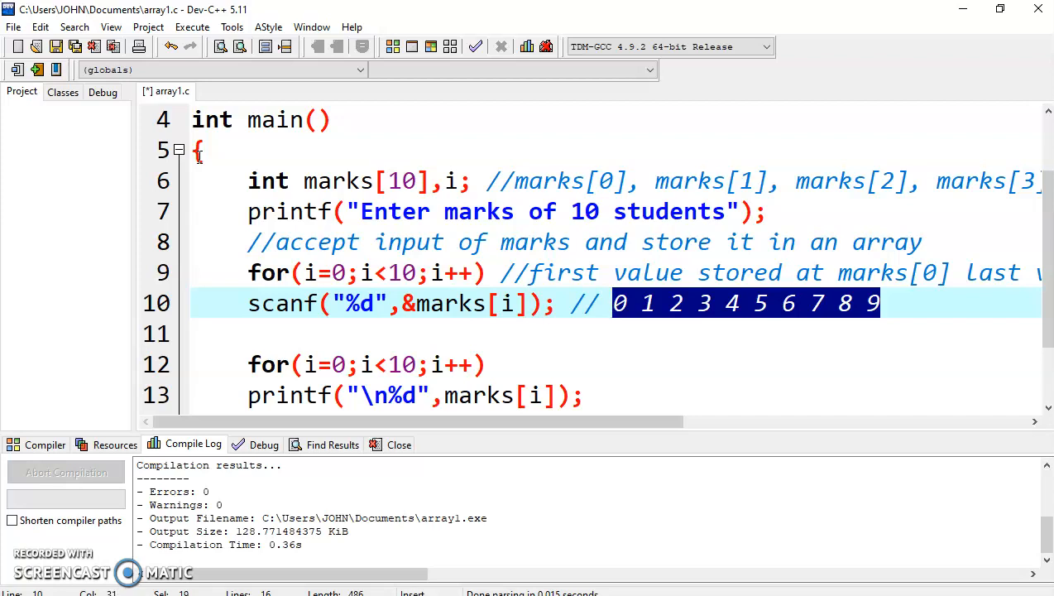
{"action": "left_click", "coordinate": [583, 303]}
{"action": "type", "text": "0"}
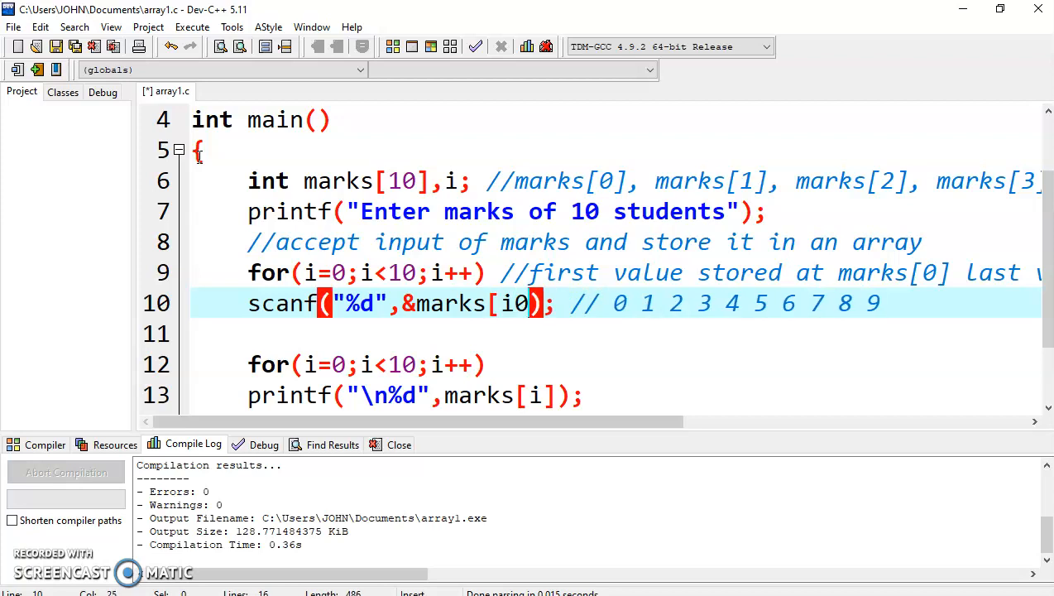
{"action": "key", "text": "Backspace"}
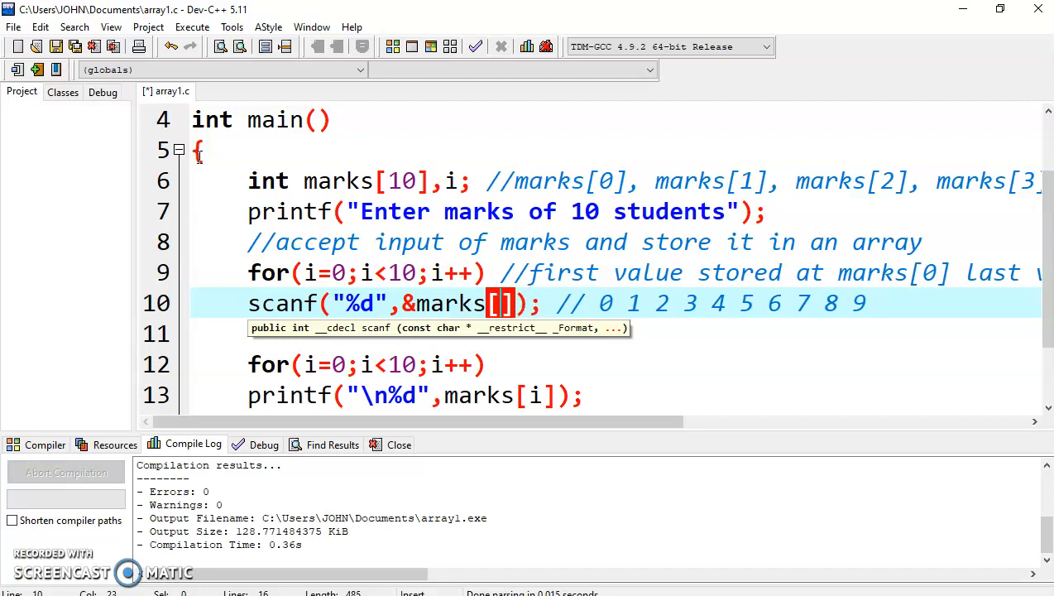
{"action": "type", "text": "i"}
{"action": "type", "text": "//display"}
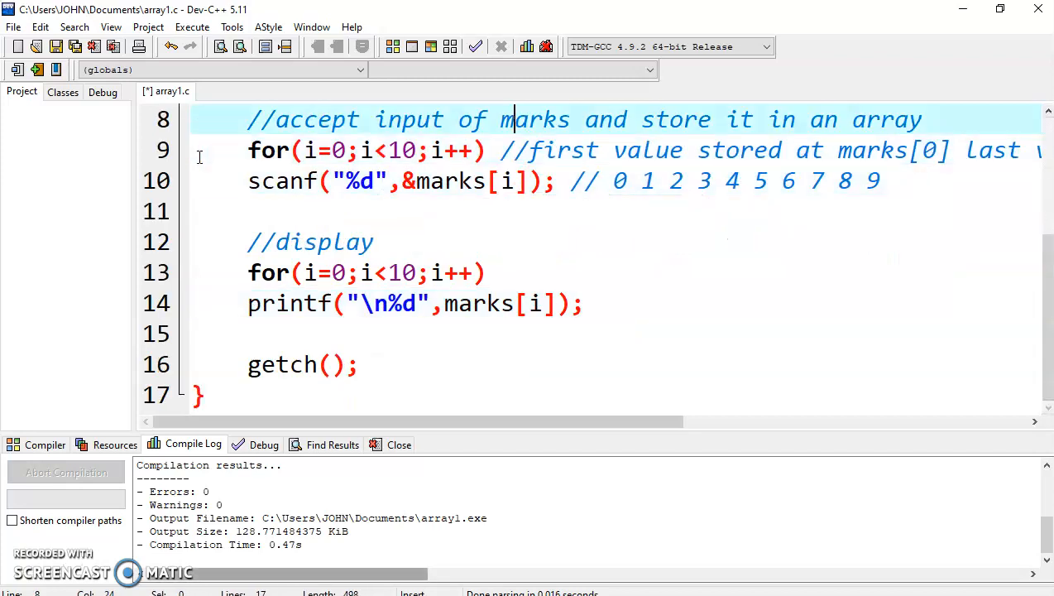
{"action": "scroll", "scroll_direction": "up", "scroll_amount": 3}
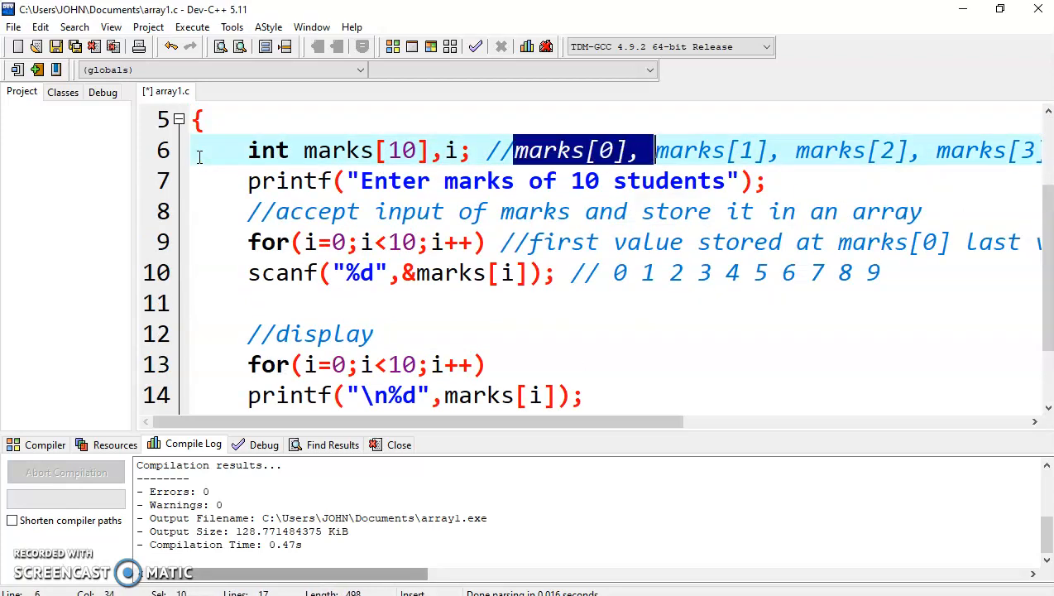
{"action": "left_click", "coordinate": [655, 149]}
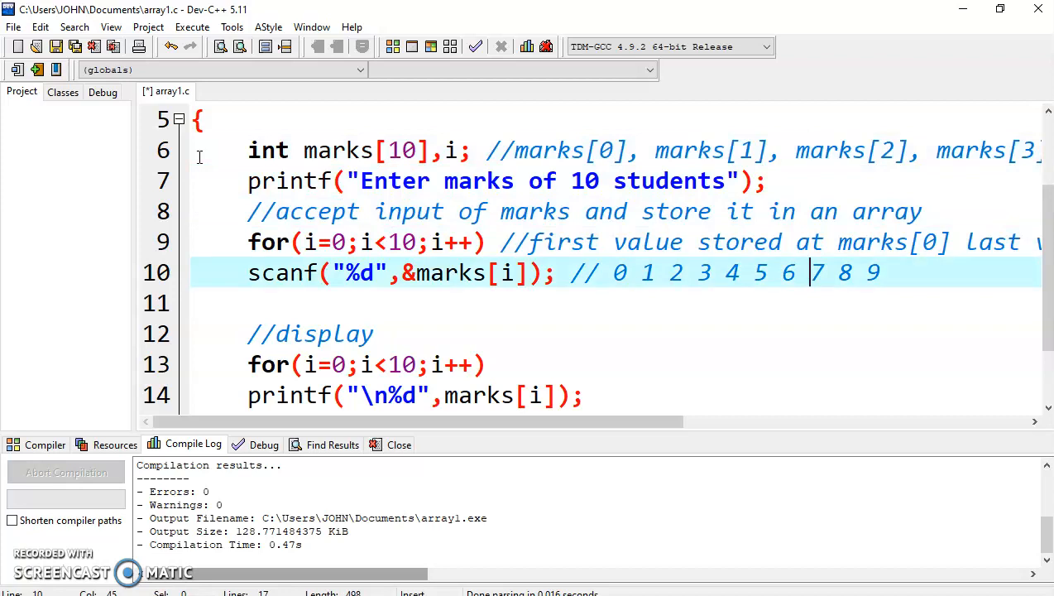
{"action": "left_click", "coordinate": [614, 272]}
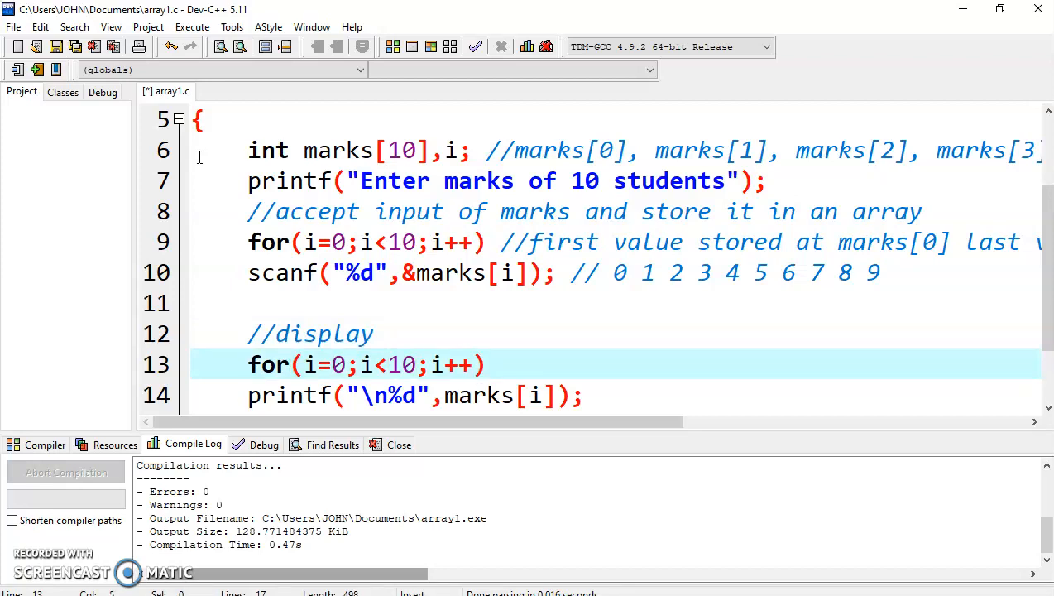
{"action": "double_click", "coordinate": [364, 364]}
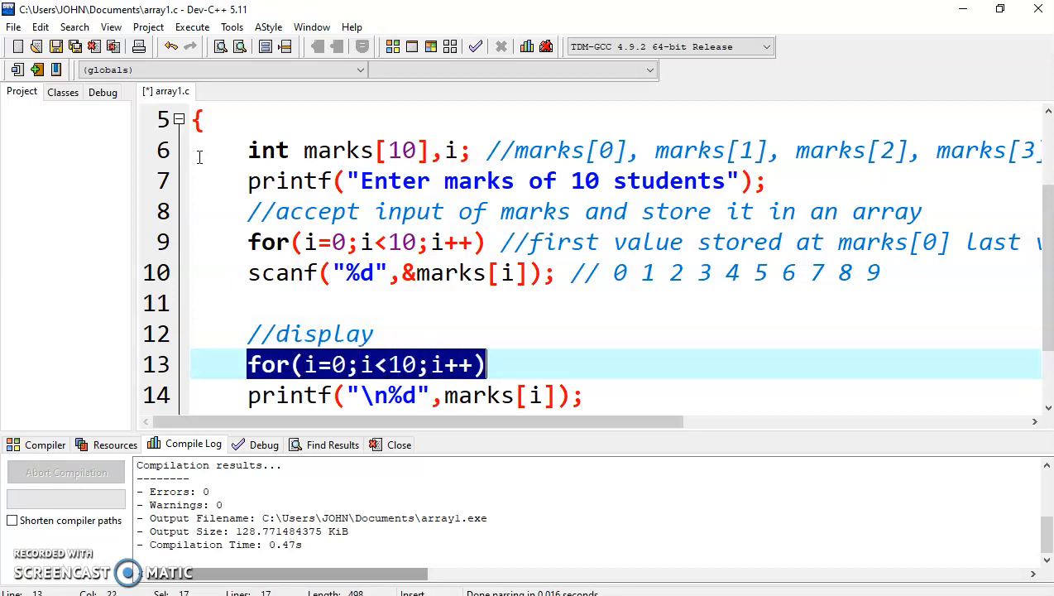
{"action": "left_click", "coordinate": [480, 364]}
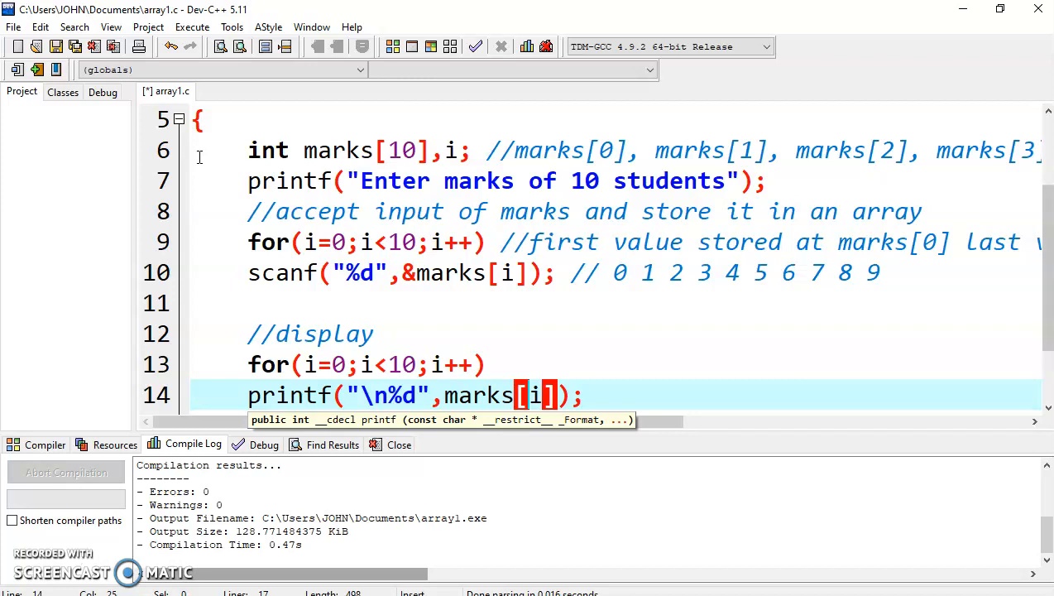
{"action": "scroll", "scroll_direction": "down", "scroll_amount": 3}
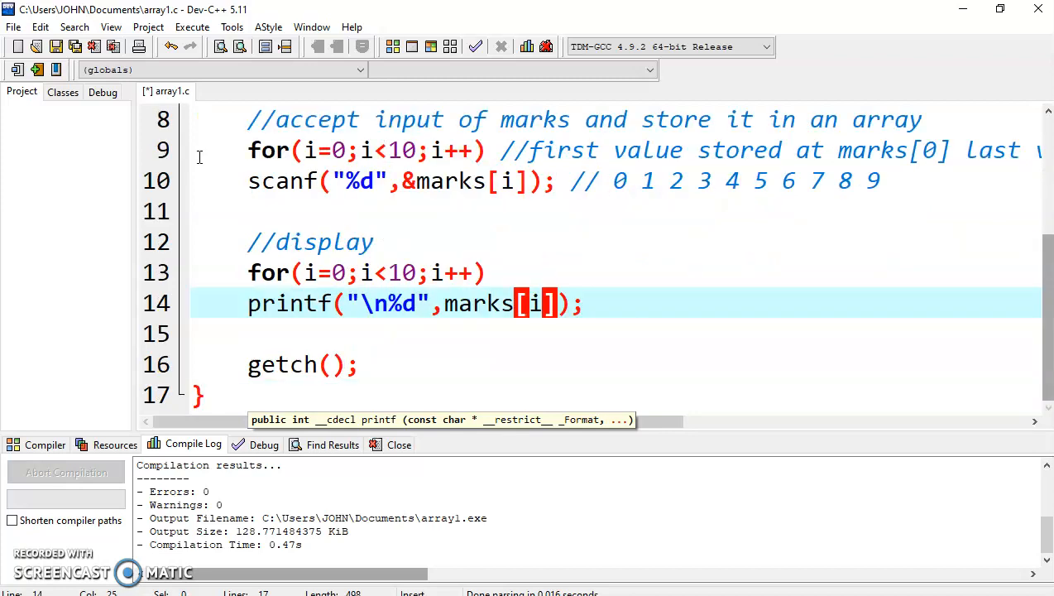
- Run the program, enter marks 10 through 19, see them printed, and close the console
{"action": "left_click", "coordinate": [192, 26]}
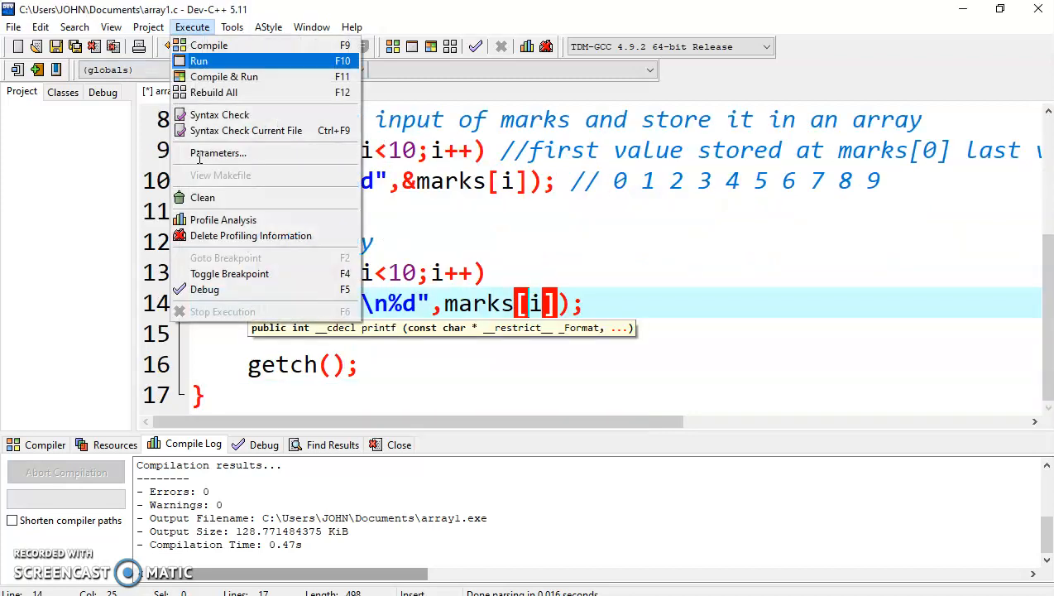
{"action": "left_click", "coordinate": [199, 60]}
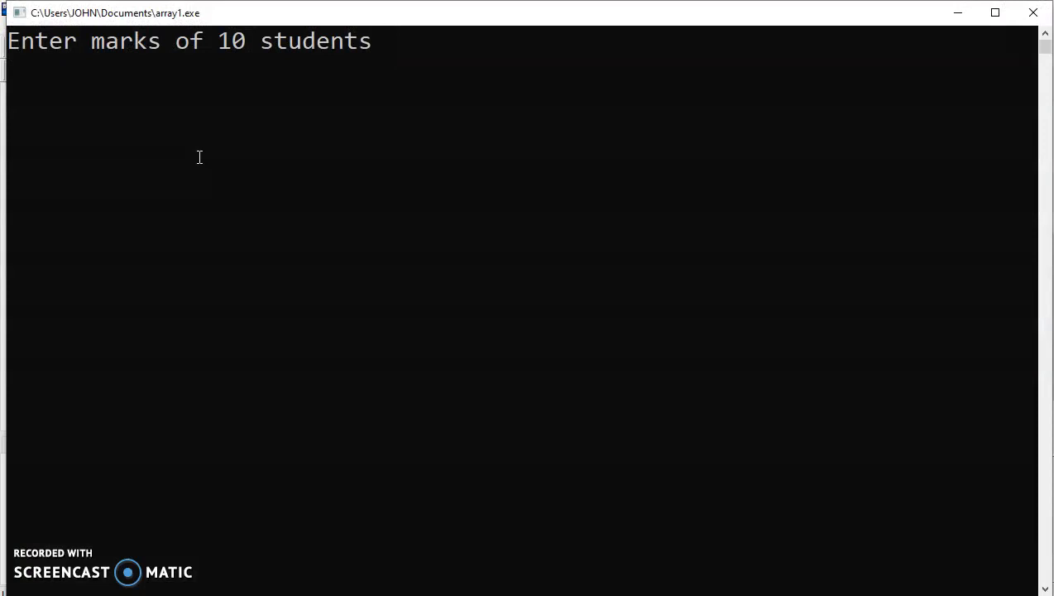
{"action": "type", "text": "10 11 12"}
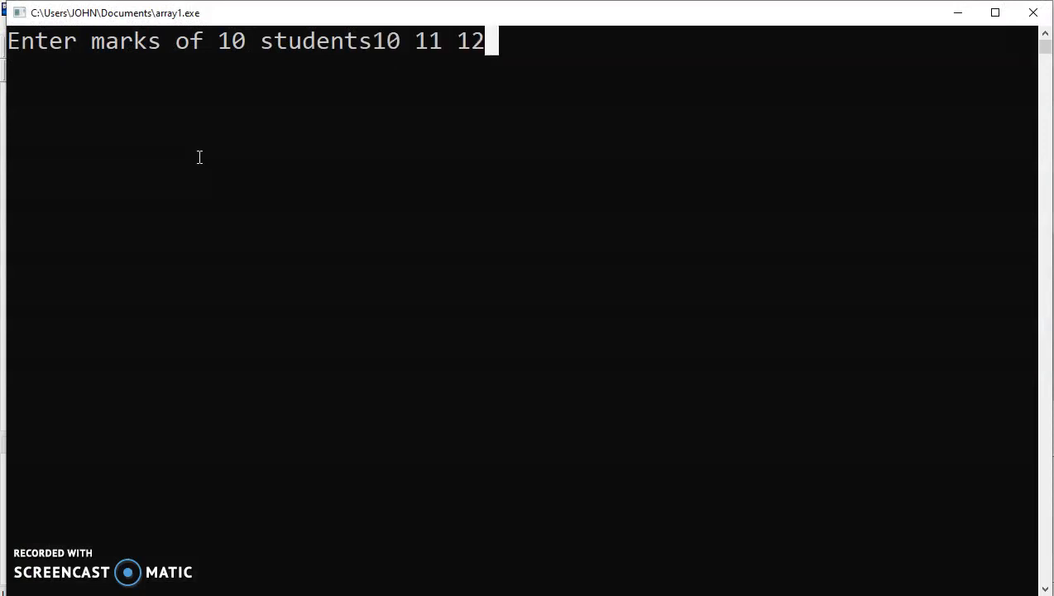
{"action": "type", "text": "13 14"}
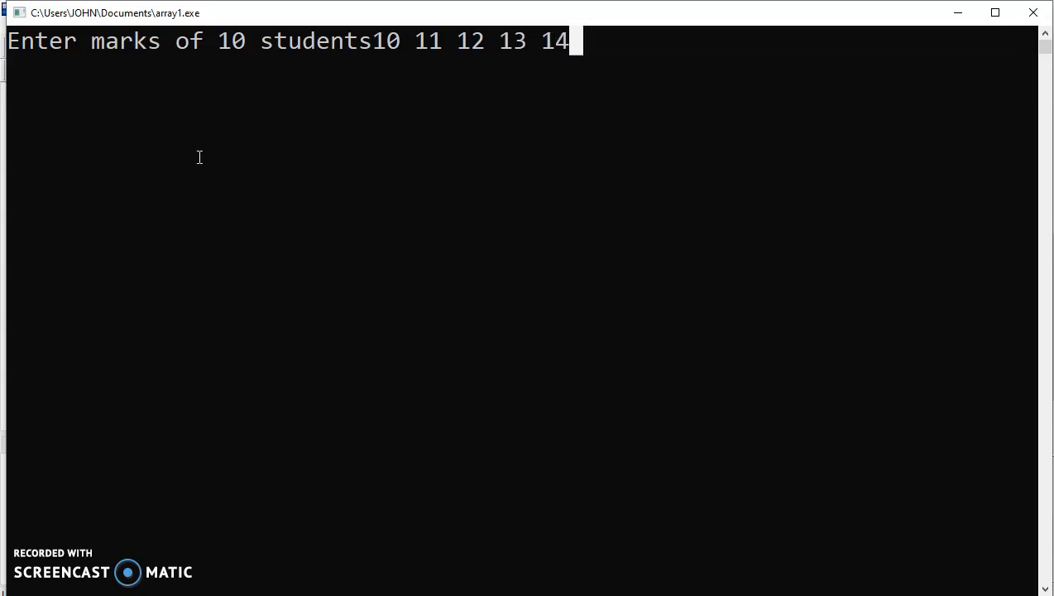
{"action": "type", "text": "15 16"}
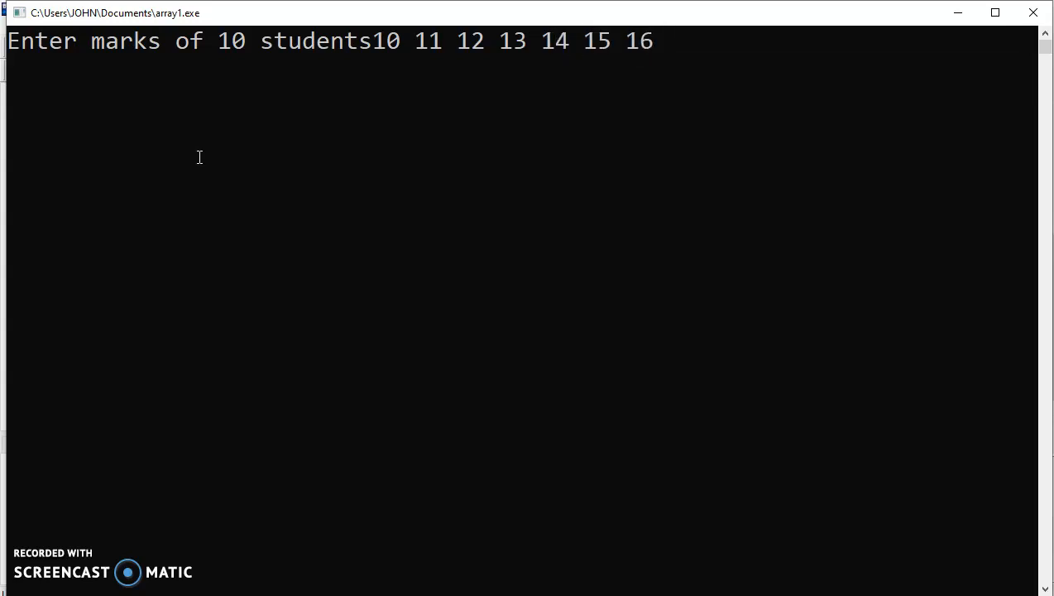
{"action": "type", "text": "17 18 19"}
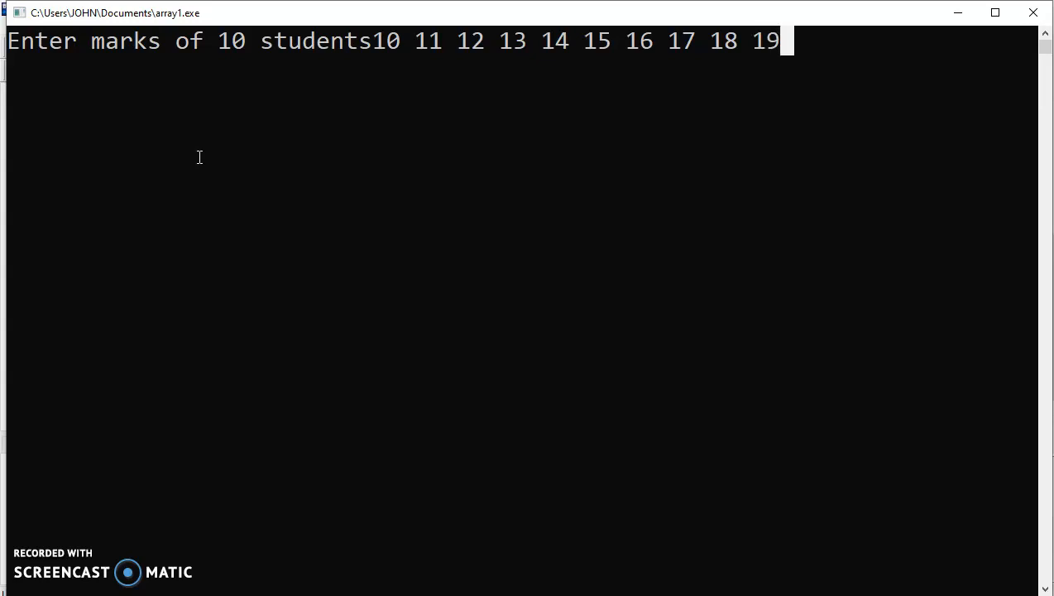
{"action": "key", "text": "Return"}
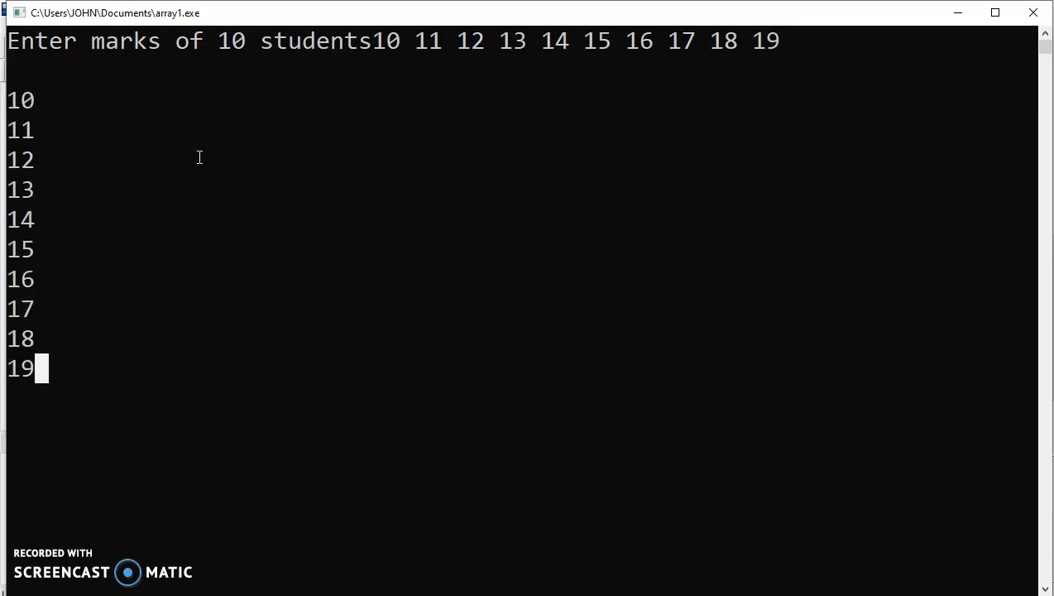
{"action": "mouse_move", "coordinate": [1033, 13]}
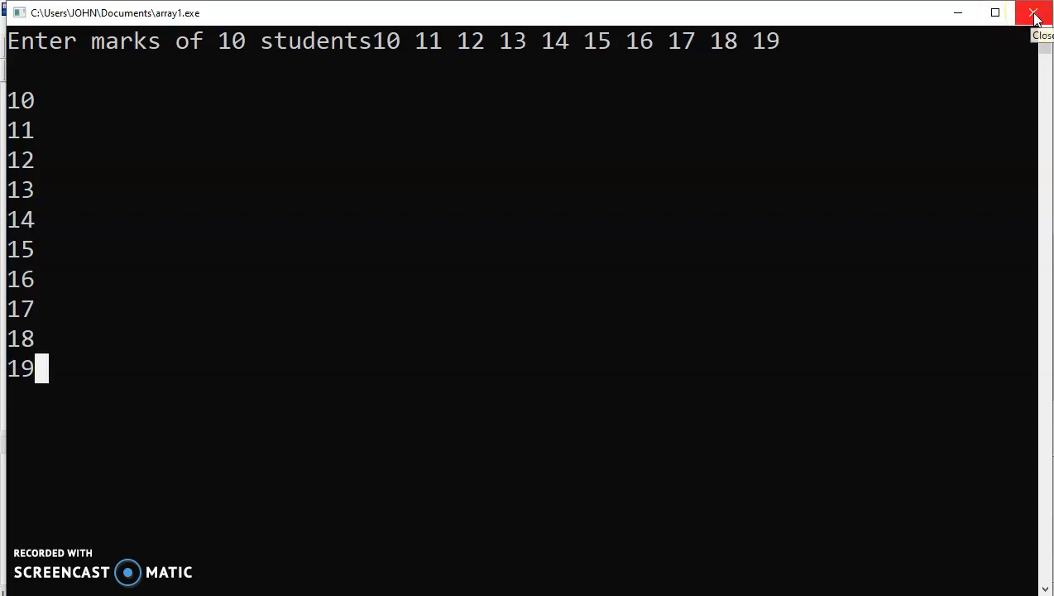
{"action": "left_click", "coordinate": [1033, 13]}
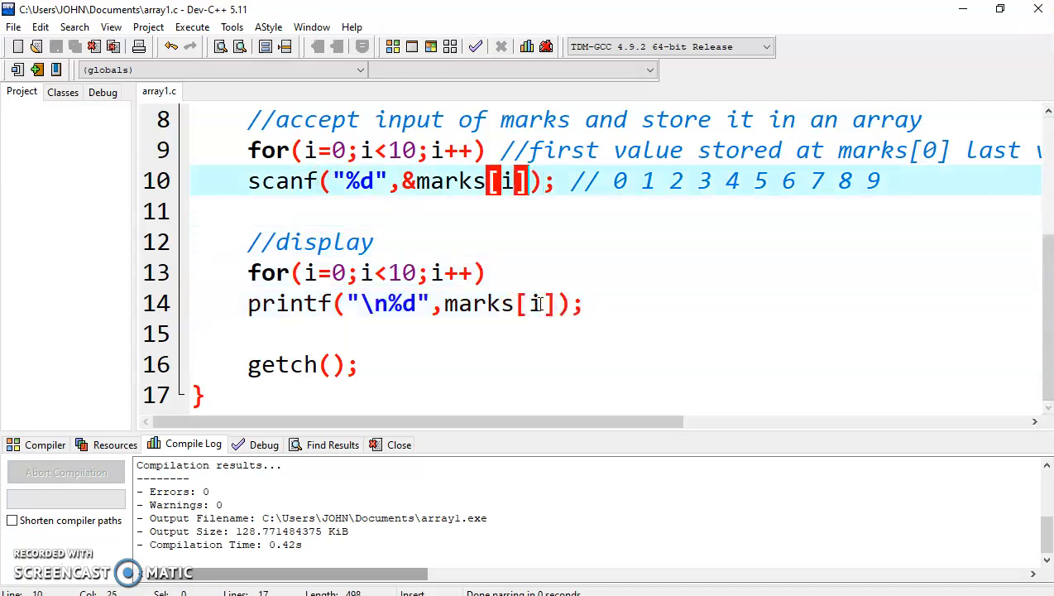
- Change the scanf index to marks[0] and go to the Execute menu
{"action": "type", "text": "0"}
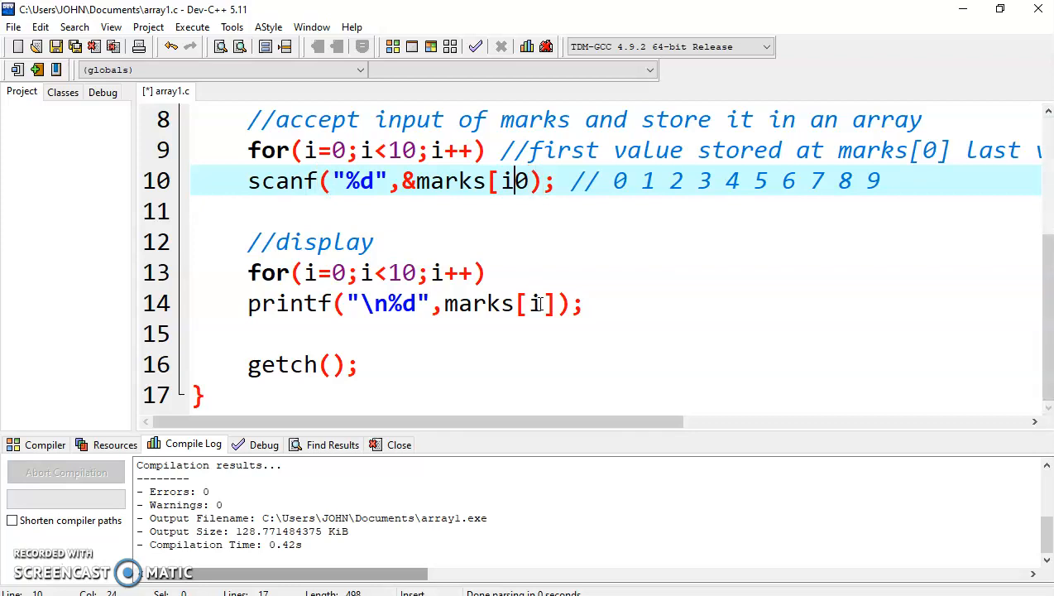
{"action": "type", "text": "0"}
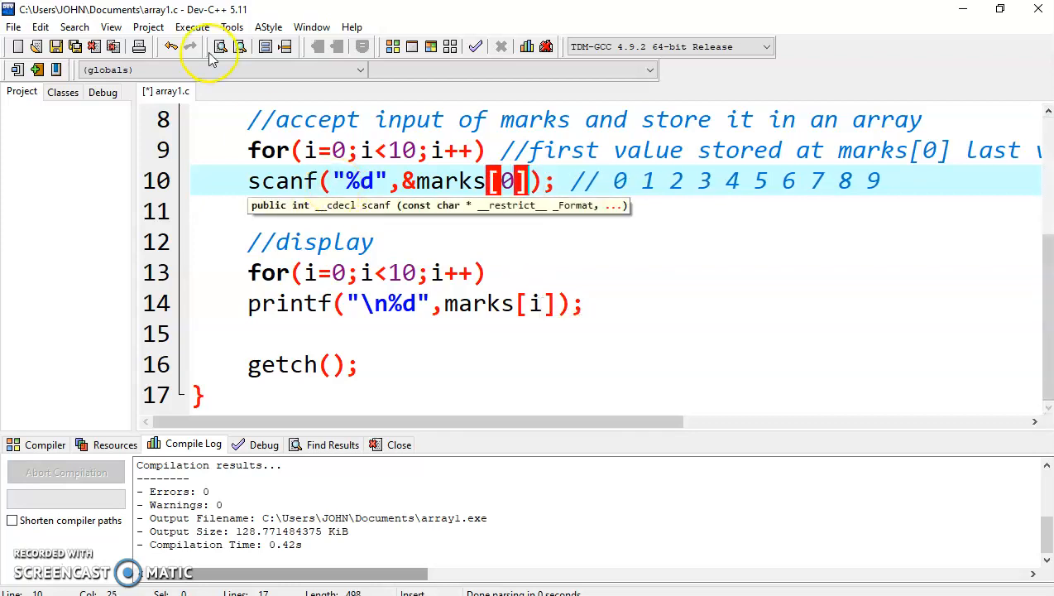
{"action": "left_click", "coordinate": [192, 27]}
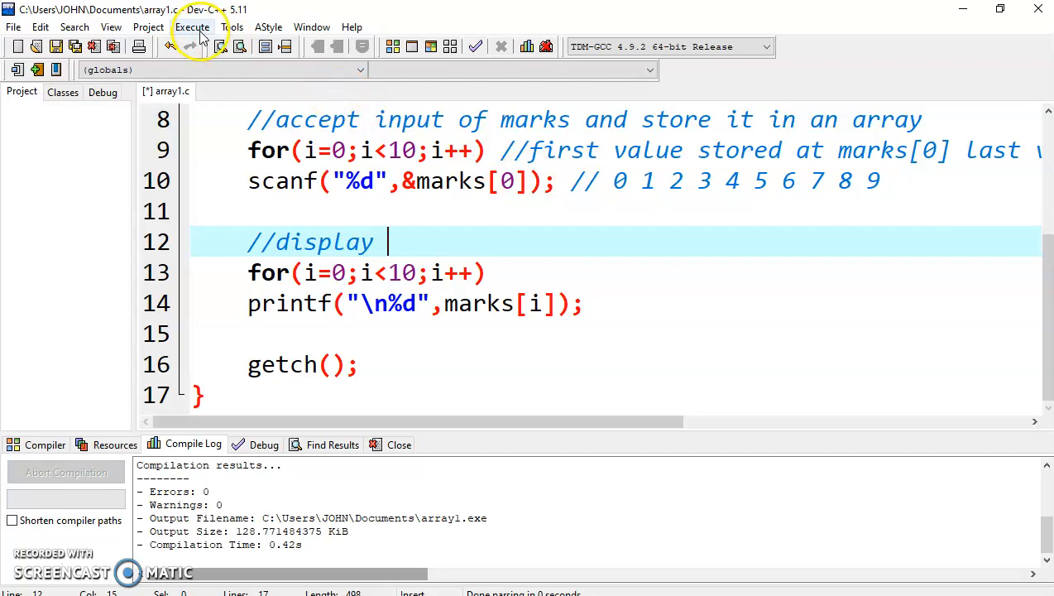
{"action": "left_click", "coordinate": [192, 27]}
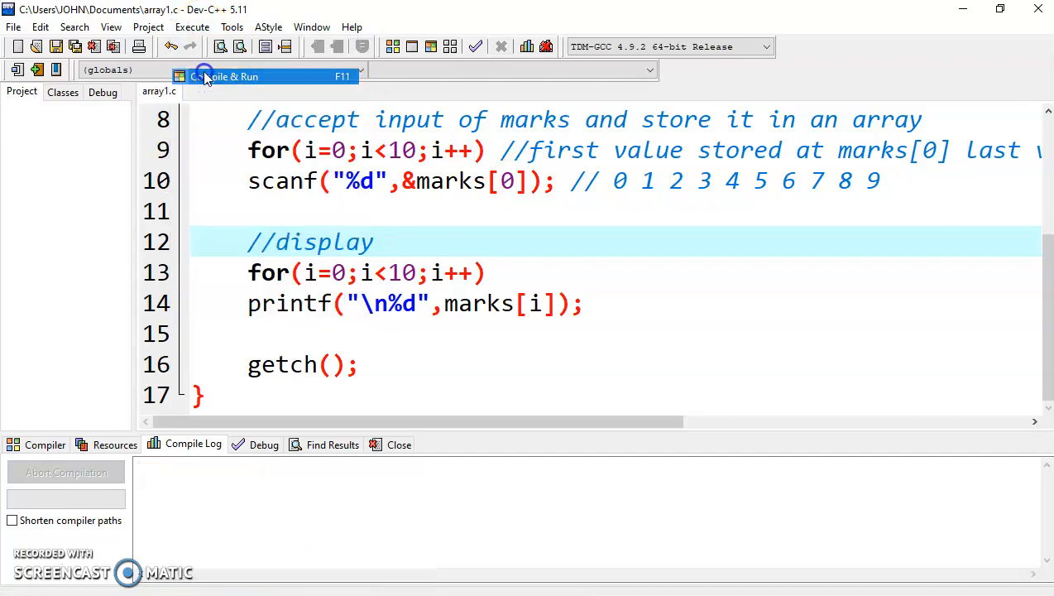
- Compile and run with marks 10-19 to show 19 then garbage, close the console, restore marks[i]
{"action": "left_click", "coordinate": [229, 77]}
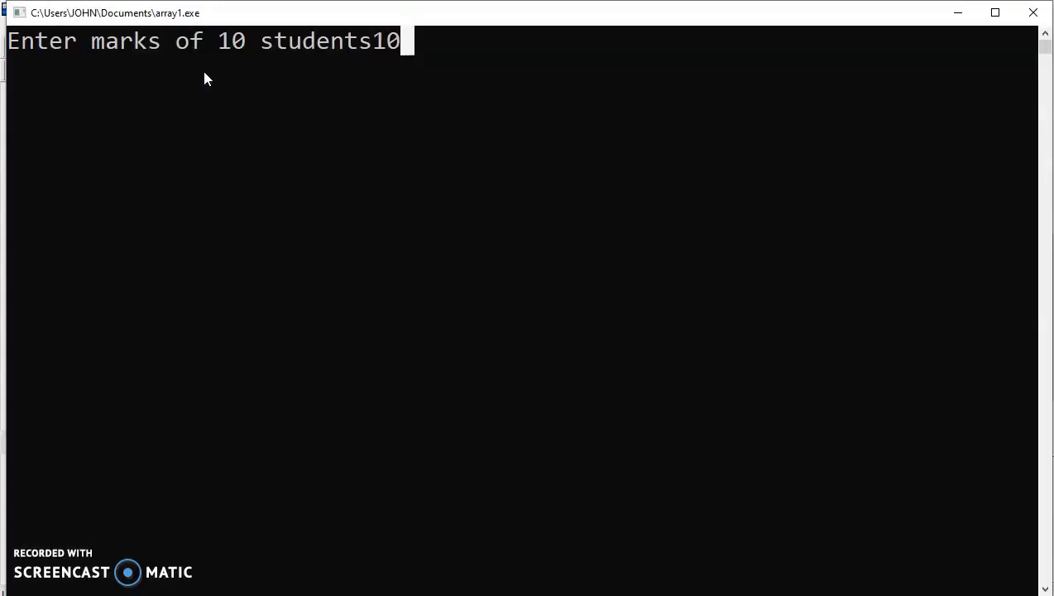
{"action": "type", "text": "11 12"}
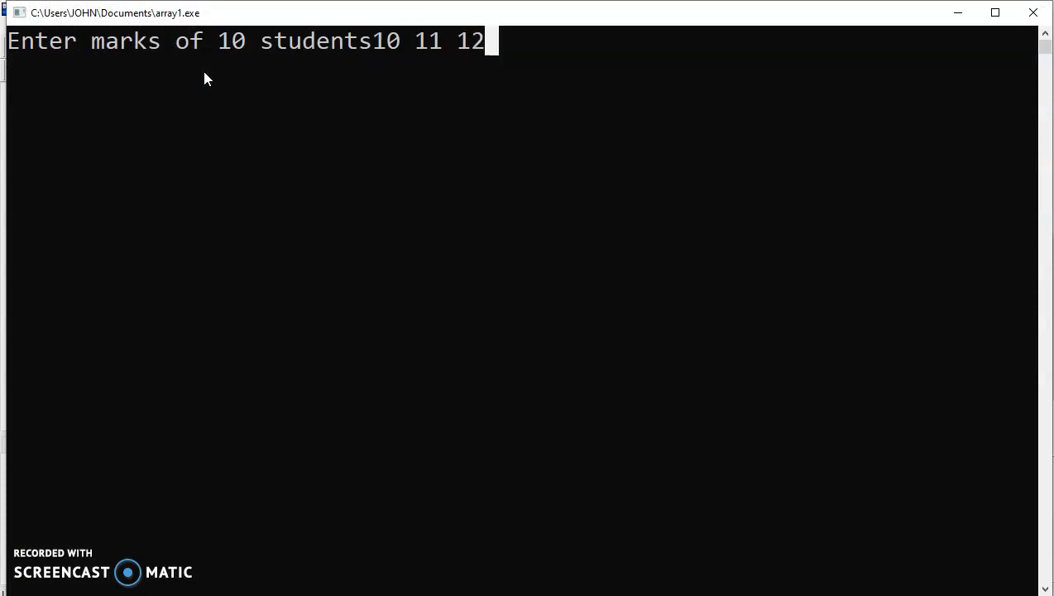
{"action": "type", "text": "13 14 15"}
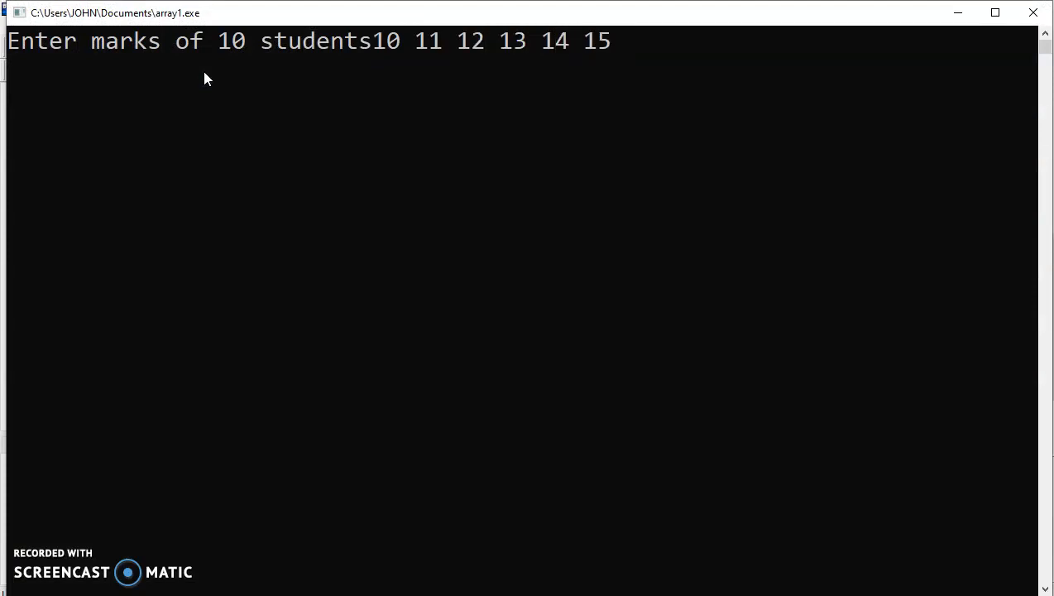
{"action": "type", "text": "16 17 18 19"}
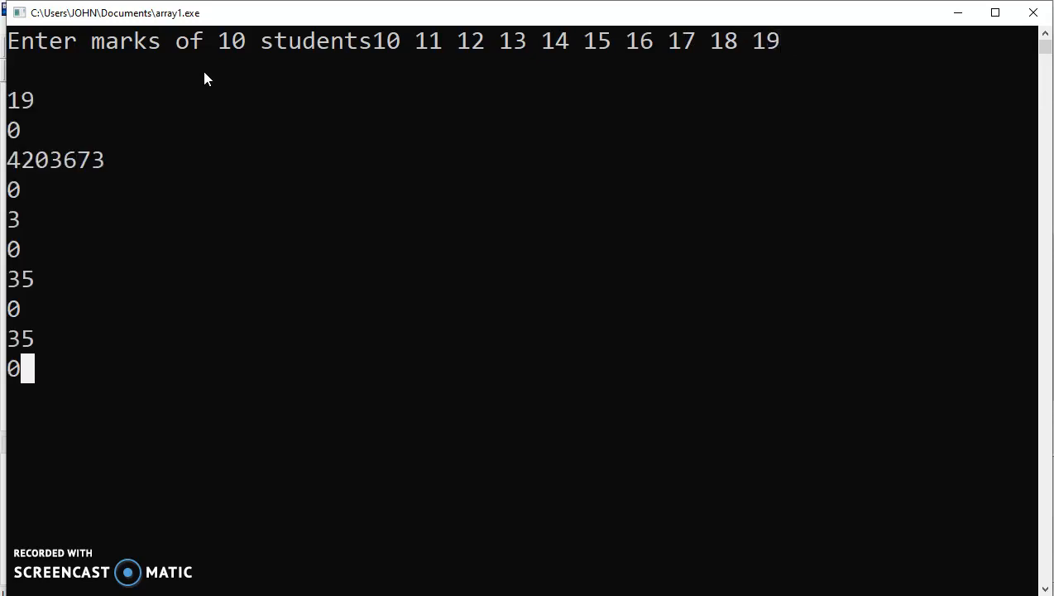
{"action": "mouse_move", "coordinate": [67, 136]}
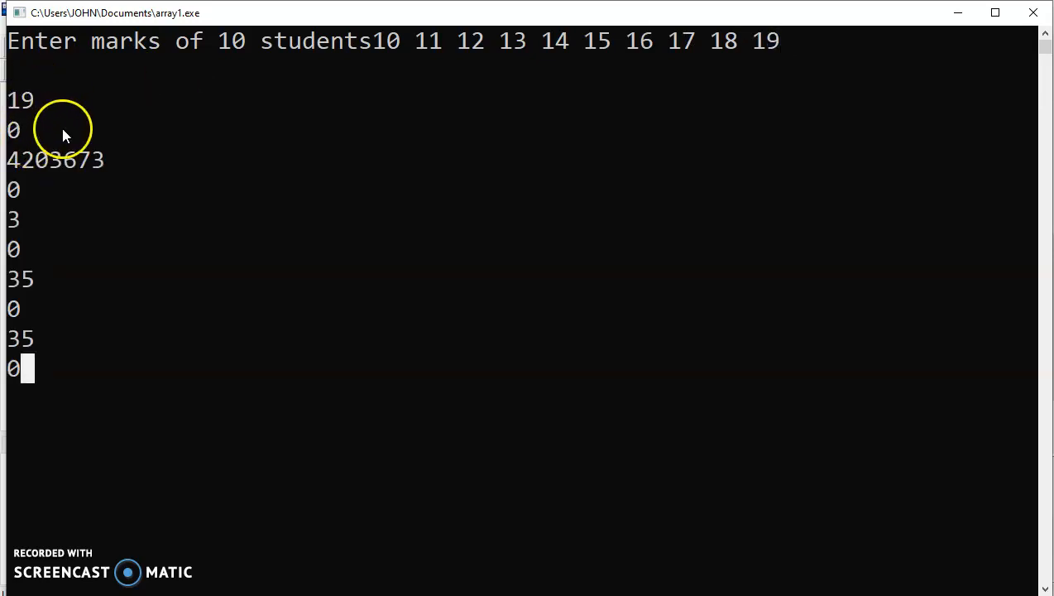
{"action": "mouse_move", "coordinate": [764, 52]}
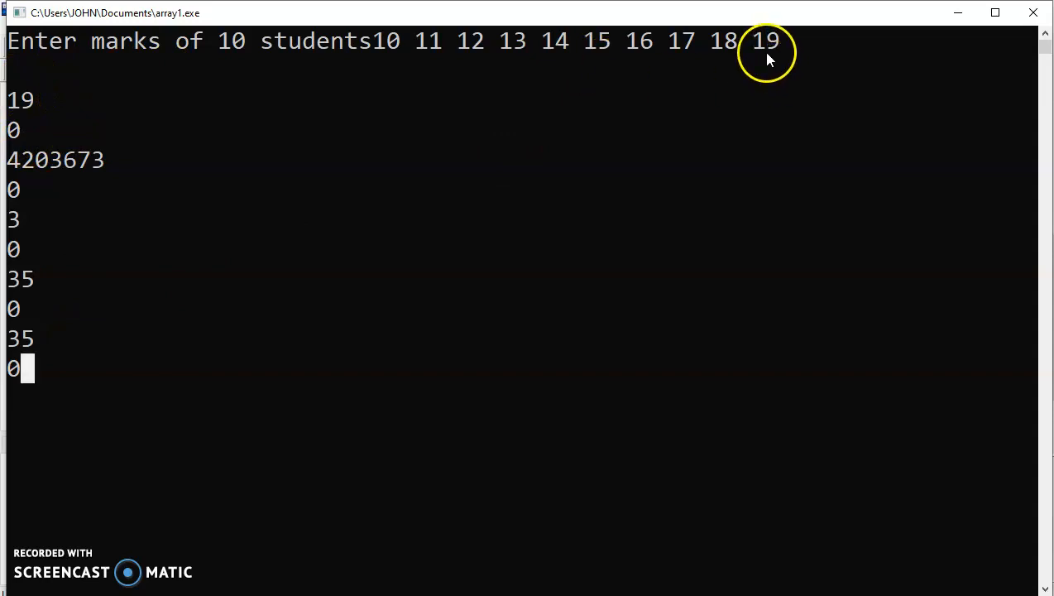
{"action": "mouse_move", "coordinate": [13, 307]}
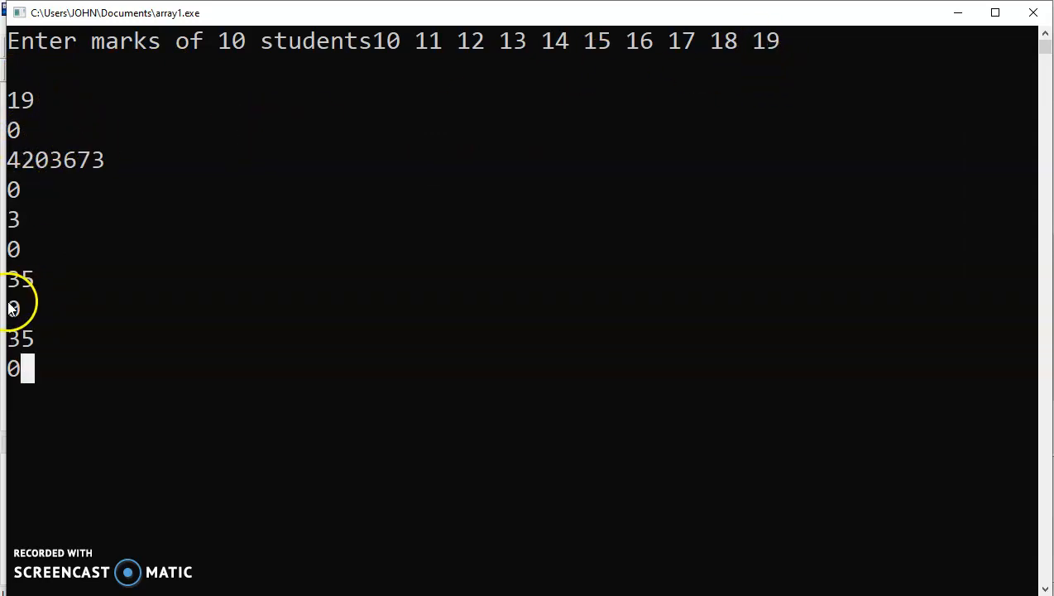
{"action": "mouse_move", "coordinate": [1033, 15]}
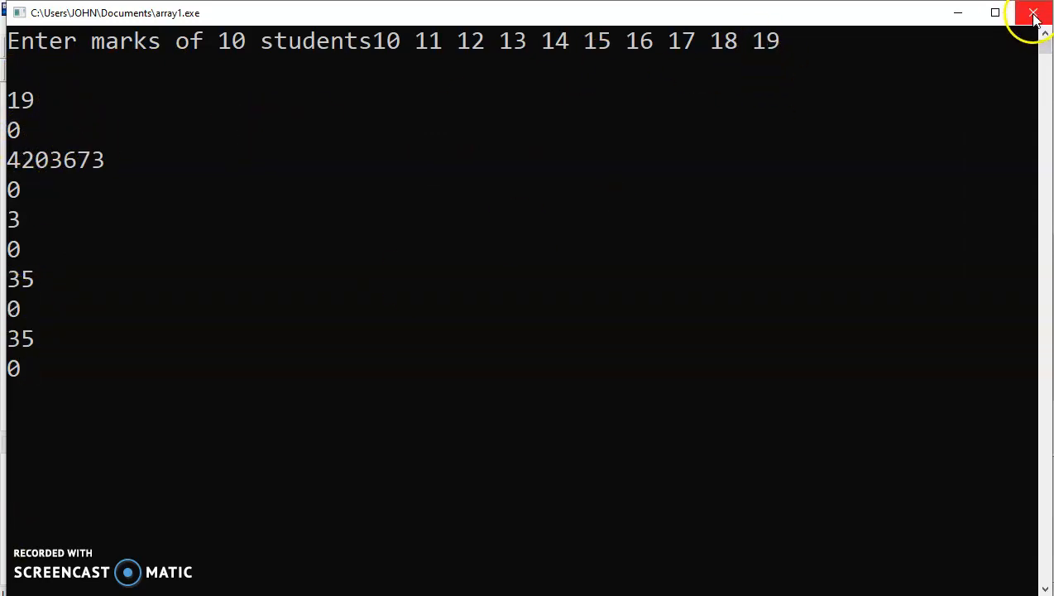
{"action": "mouse_move", "coordinate": [1033, 15]}
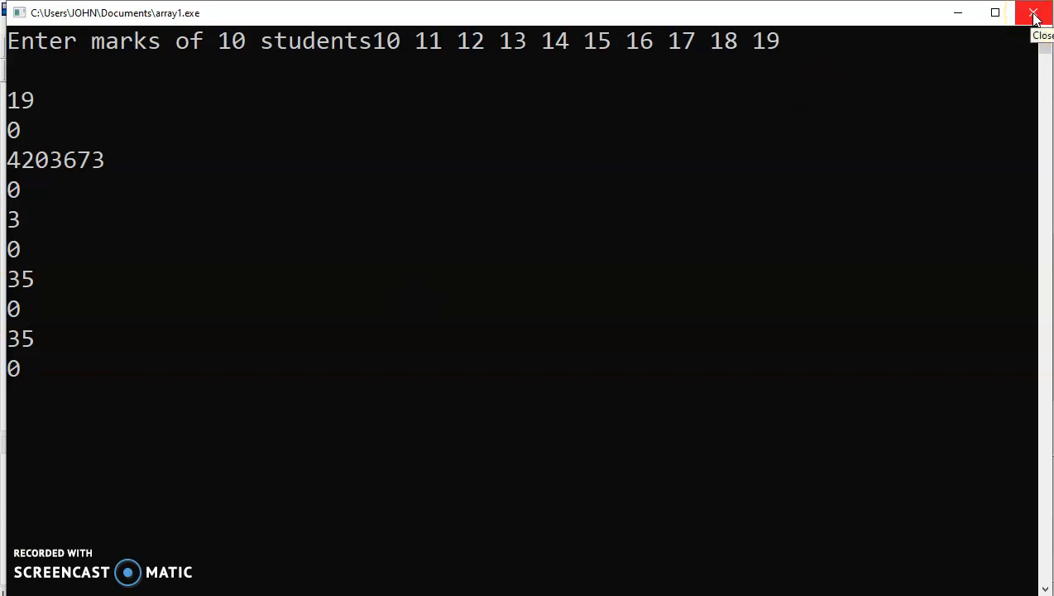
{"action": "left_click", "coordinate": [1033, 13]}
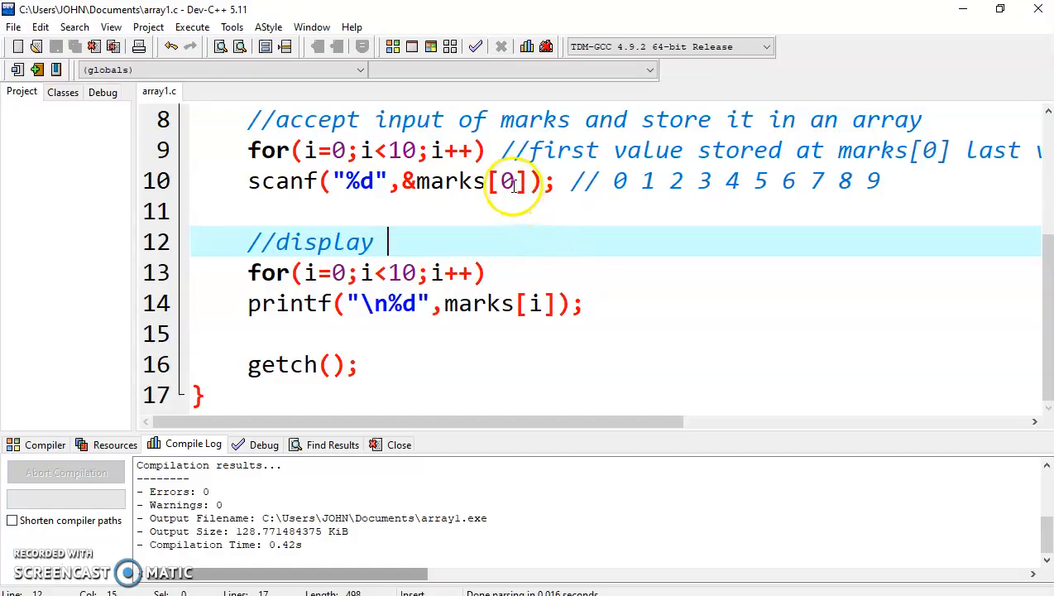
{"action": "type", "text": "i"}
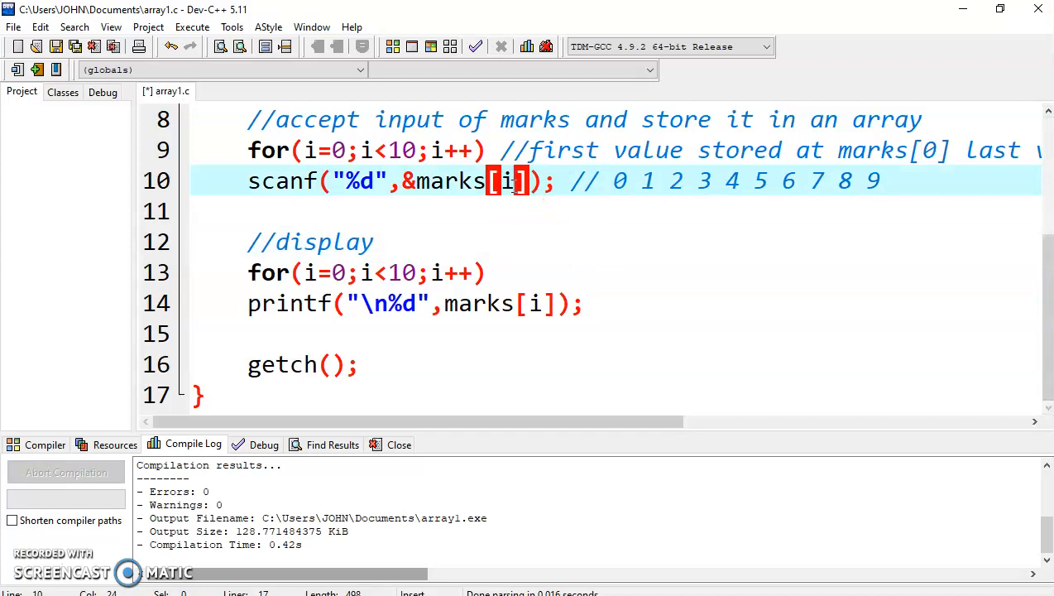